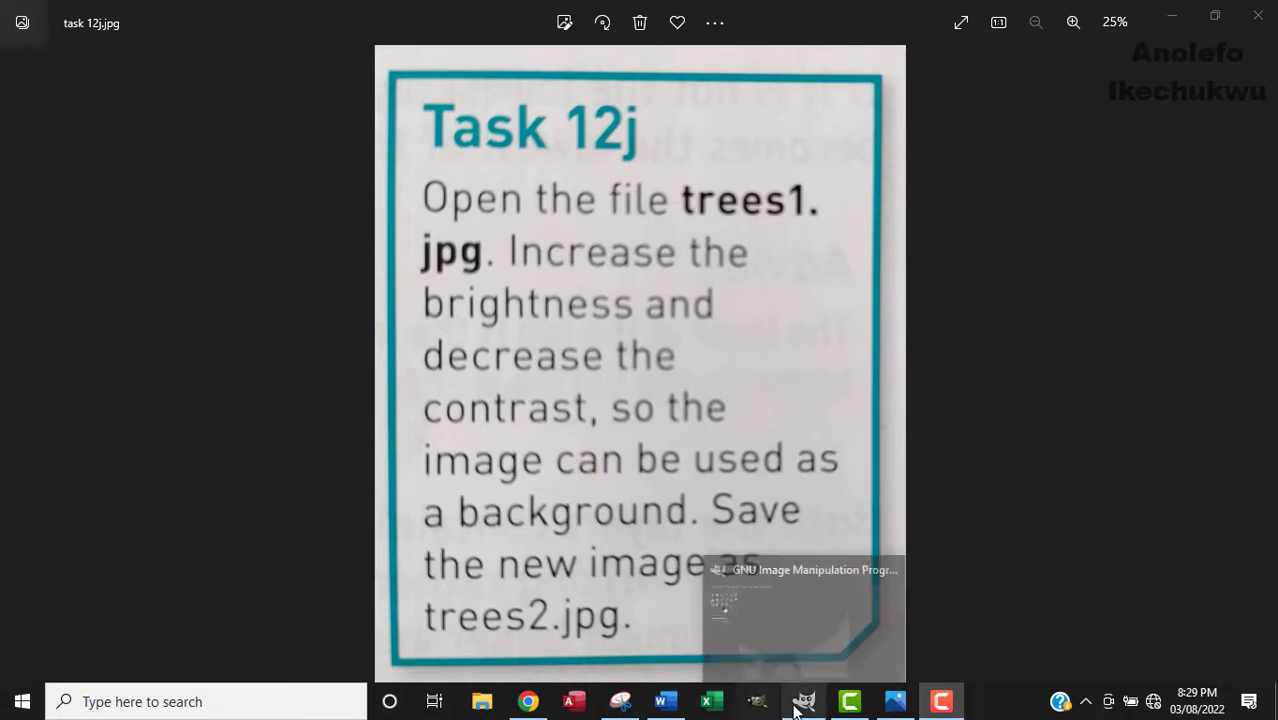
Bring GIMP forward and open the trees1.jpg photo
{"action": "left_click", "coordinate": [800, 701]}
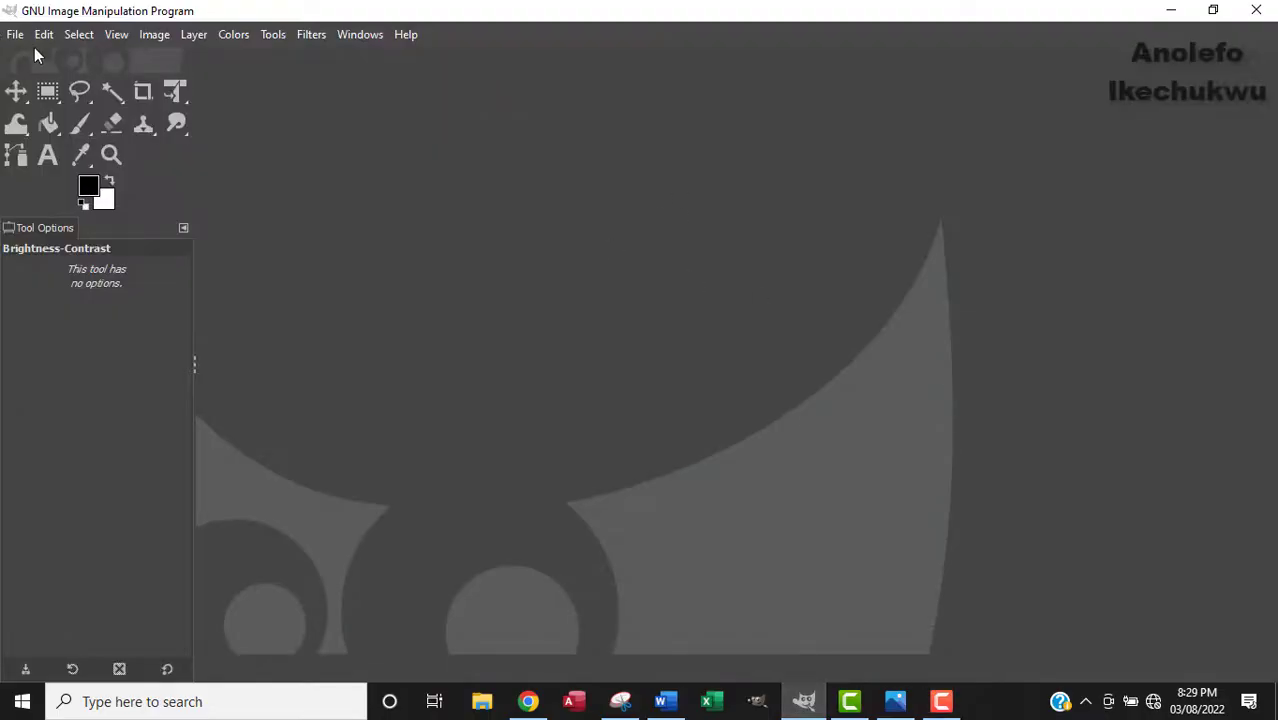
{"action": "left_click", "coordinate": [13, 37]}
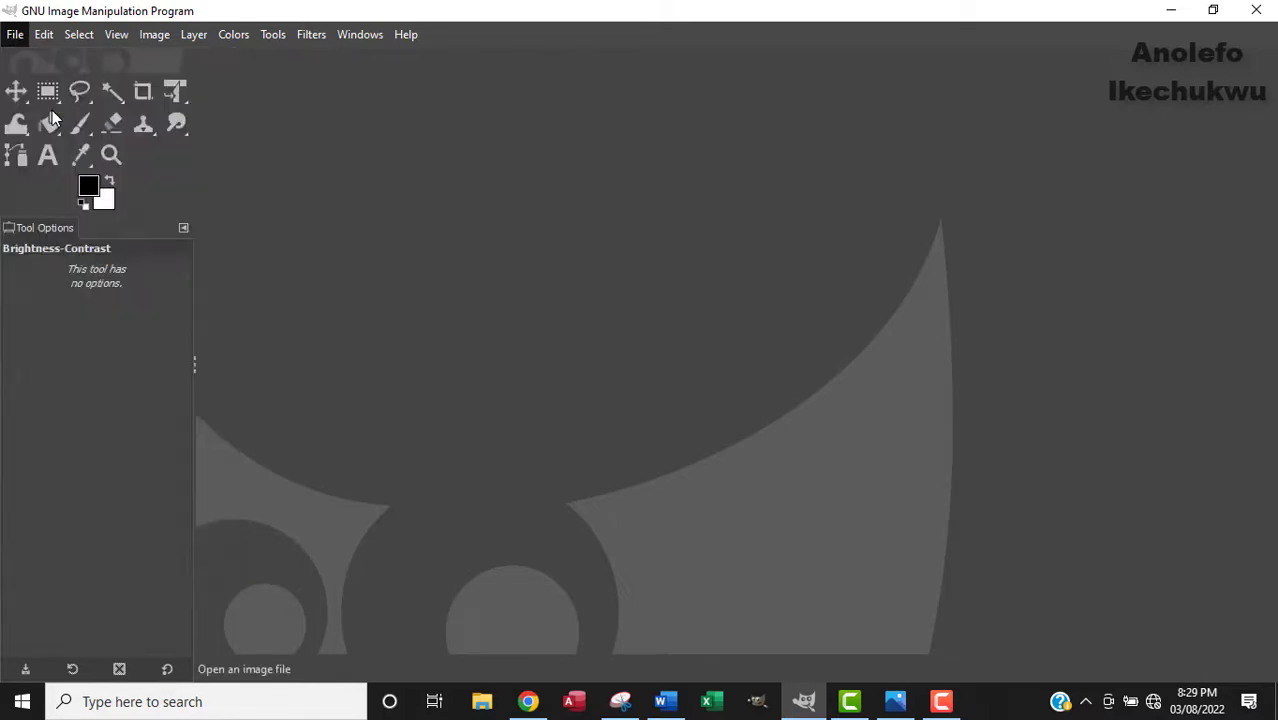
{"action": "left_click", "coordinate": [14, 33]}
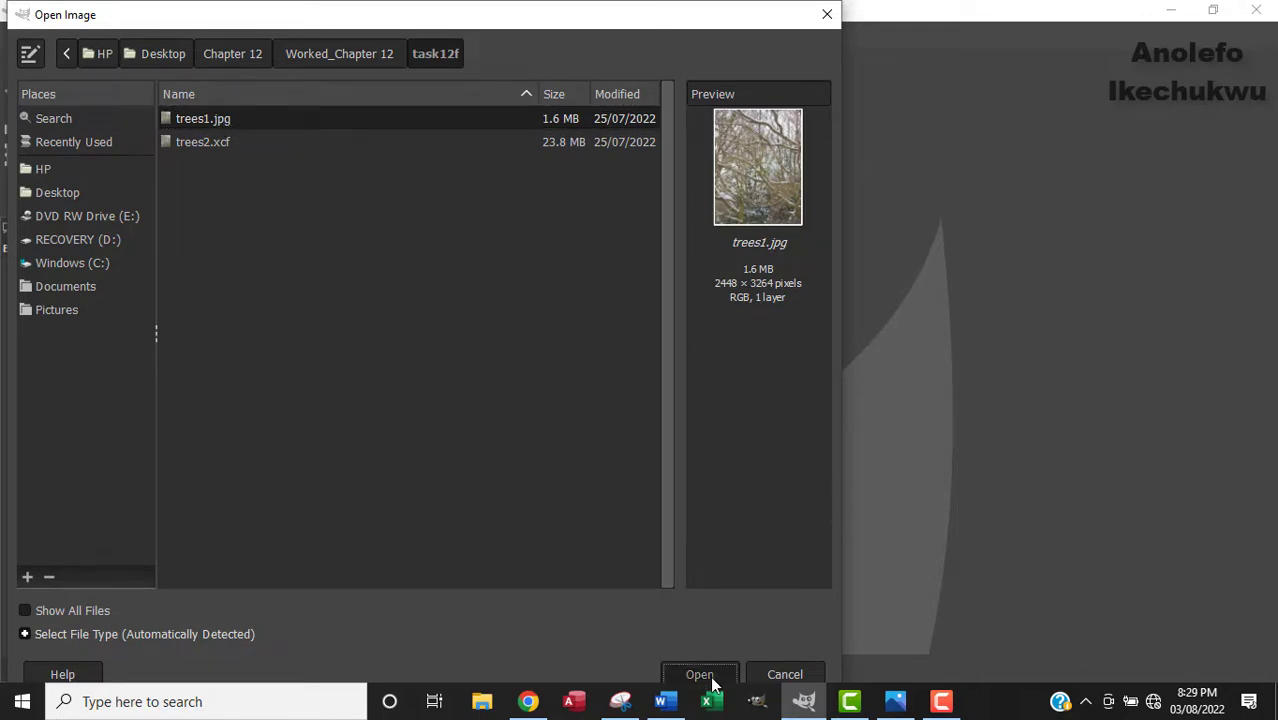
{"action": "left_click", "coordinate": [699, 674]}
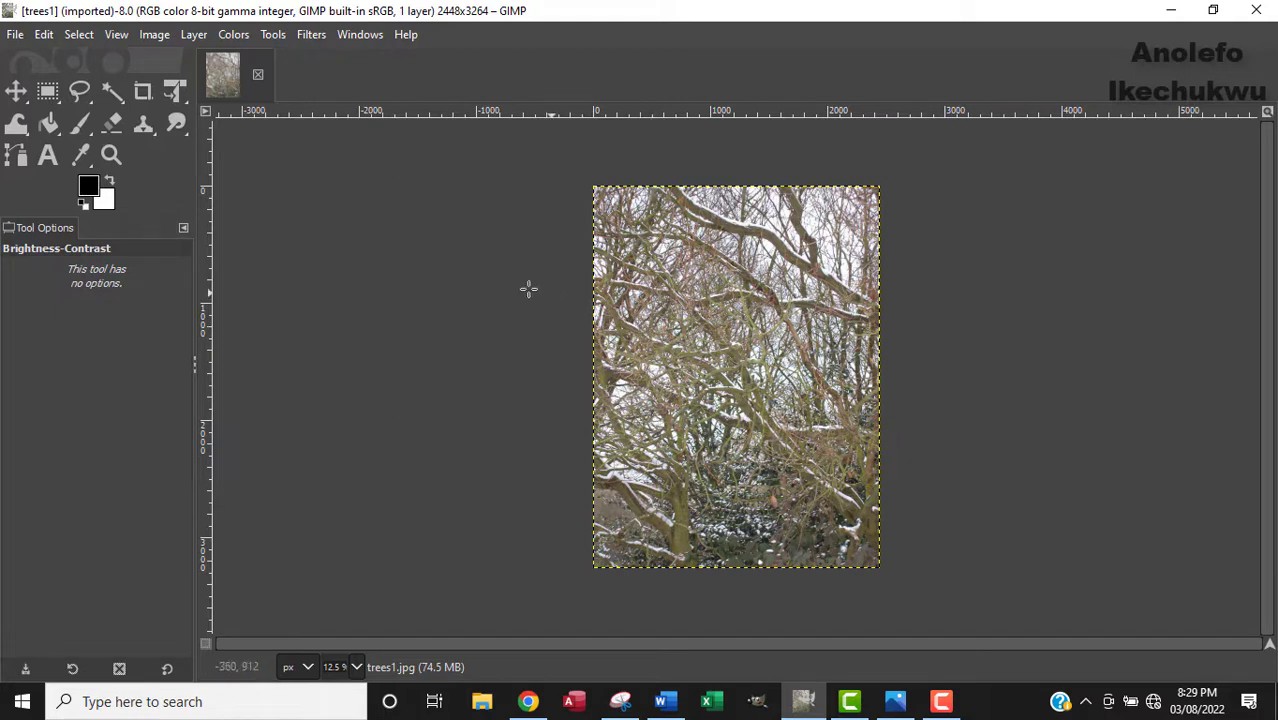
{"action": "mouse_move", "coordinate": [180, 40]}
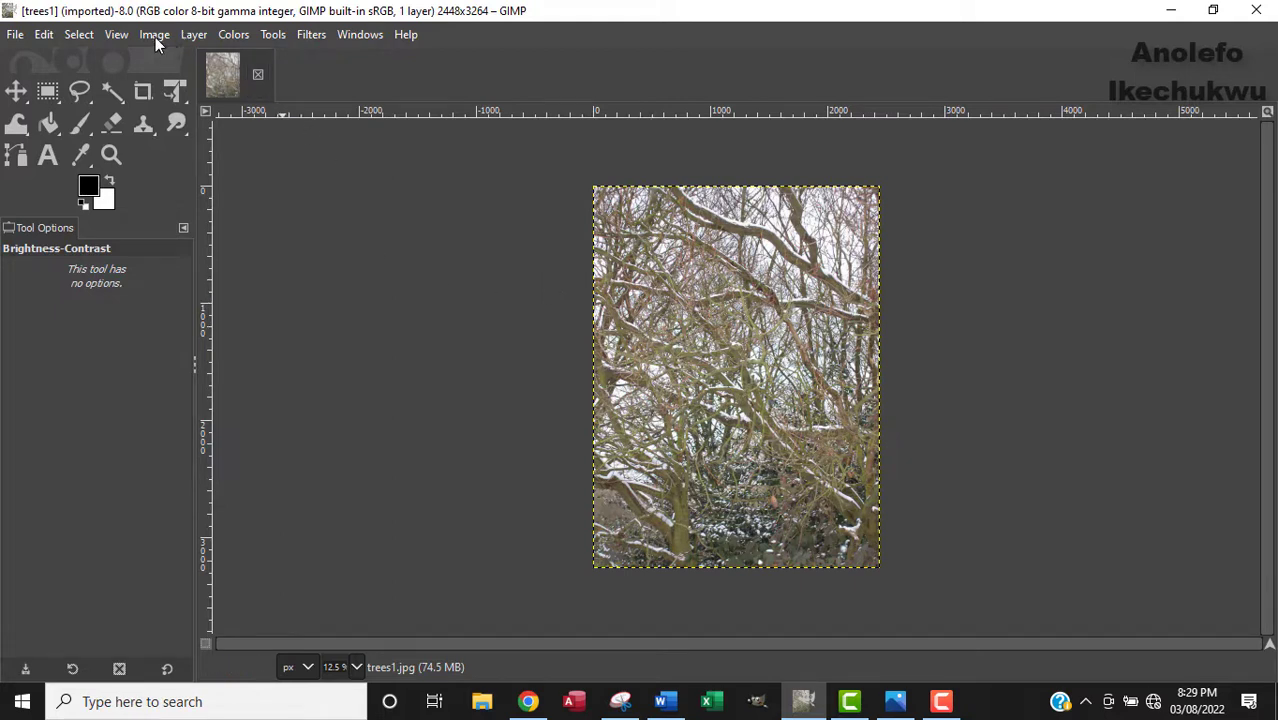
Open the Colors > Brightness-Contrast adjustment for trees1.jpg
{"action": "left_click", "coordinate": [232, 34]}
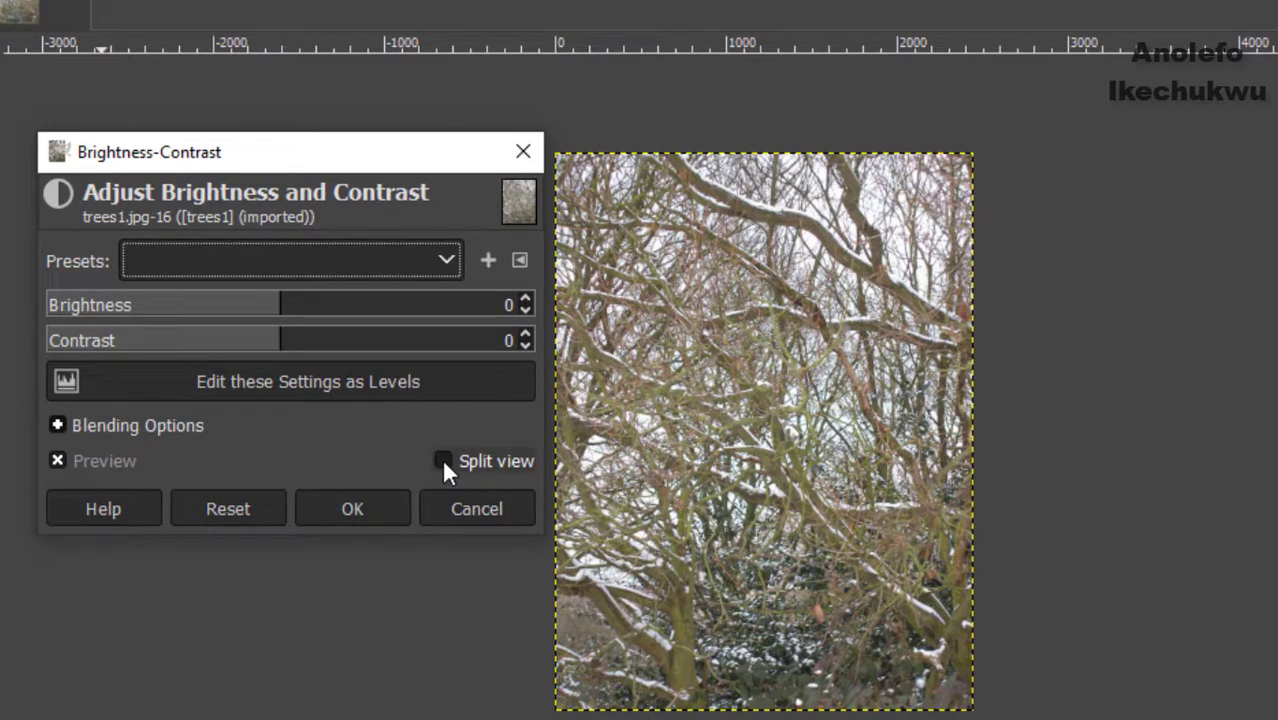
Enable Split view, then set Brightness to 50 and Contrast to -40
{"action": "left_click", "coordinate": [443, 460]}
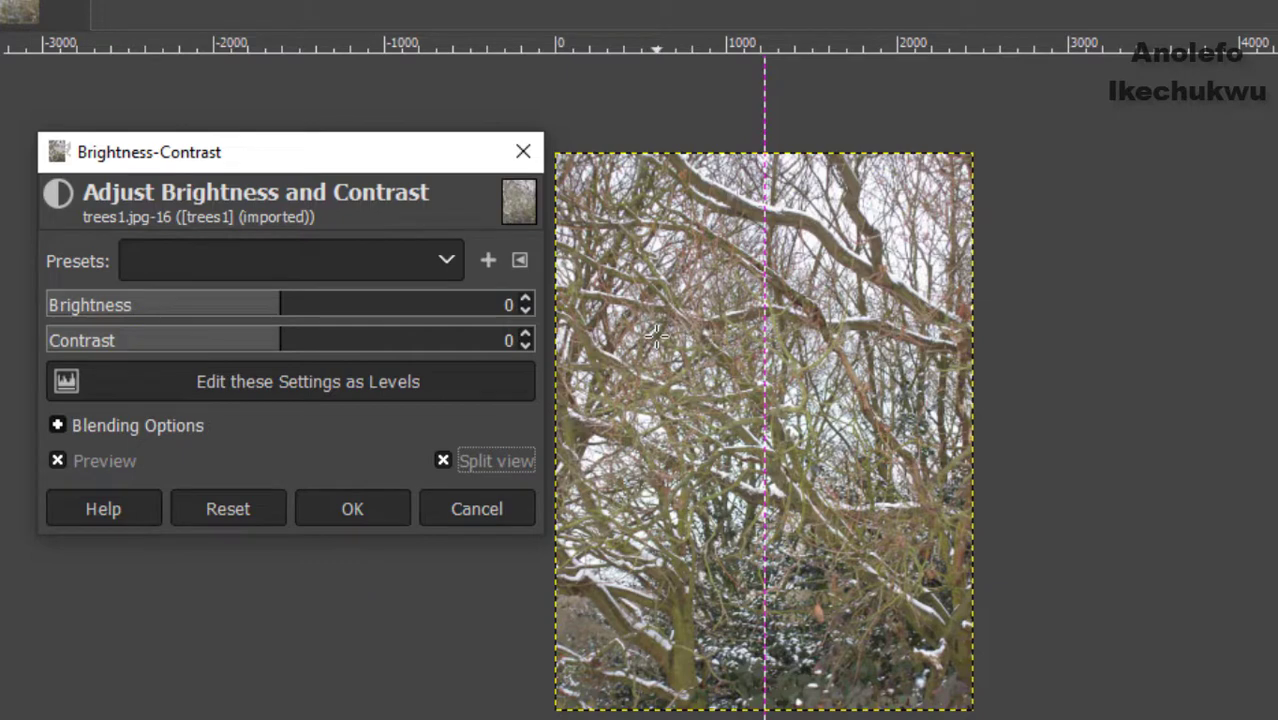
{"action": "mouse_move", "coordinate": [287, 311]}
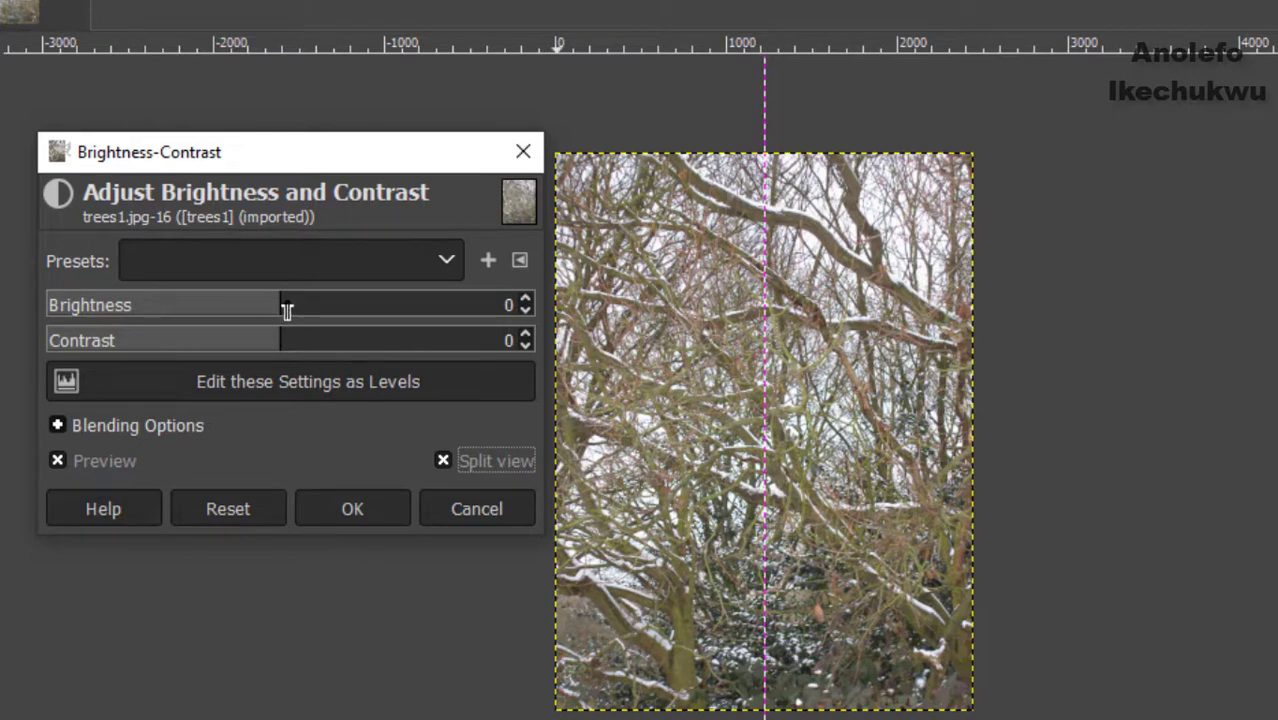
{"action": "left_click_drag", "start_coordinate": [285, 305], "coordinate": [380, 305]}
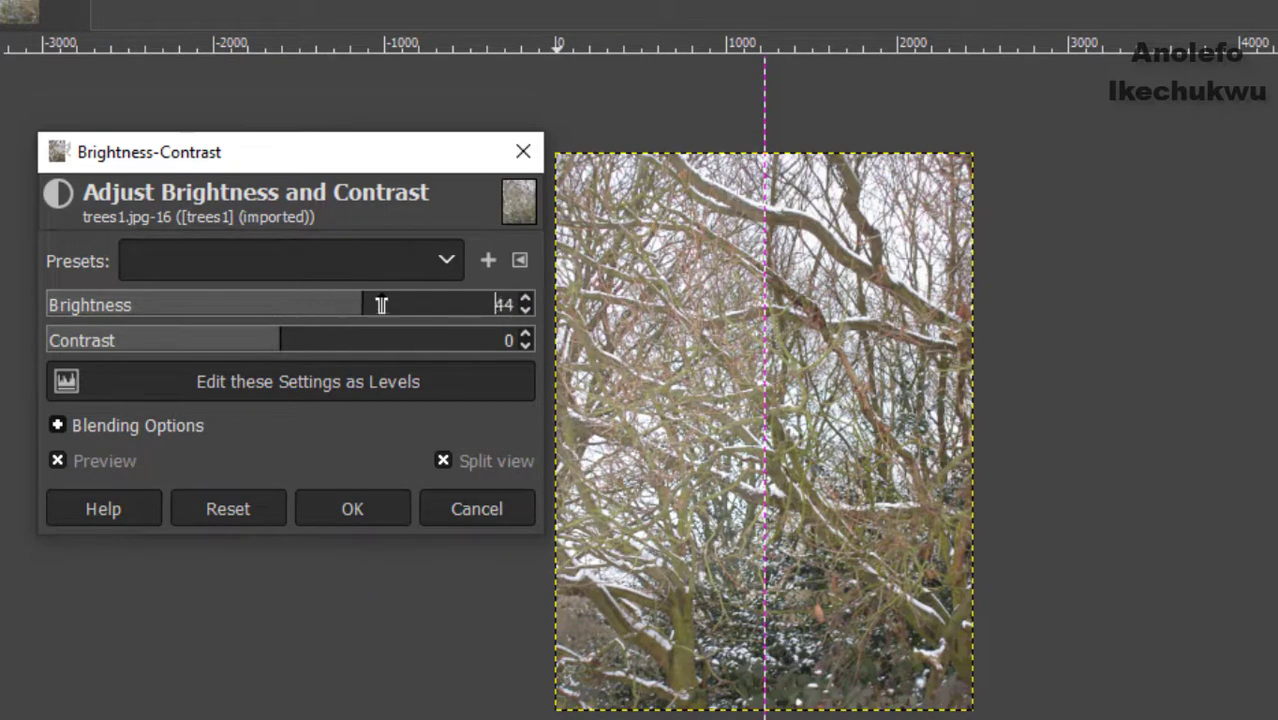
{"action": "left_click_drag", "start_coordinate": [380, 305], "coordinate": [397, 305]}
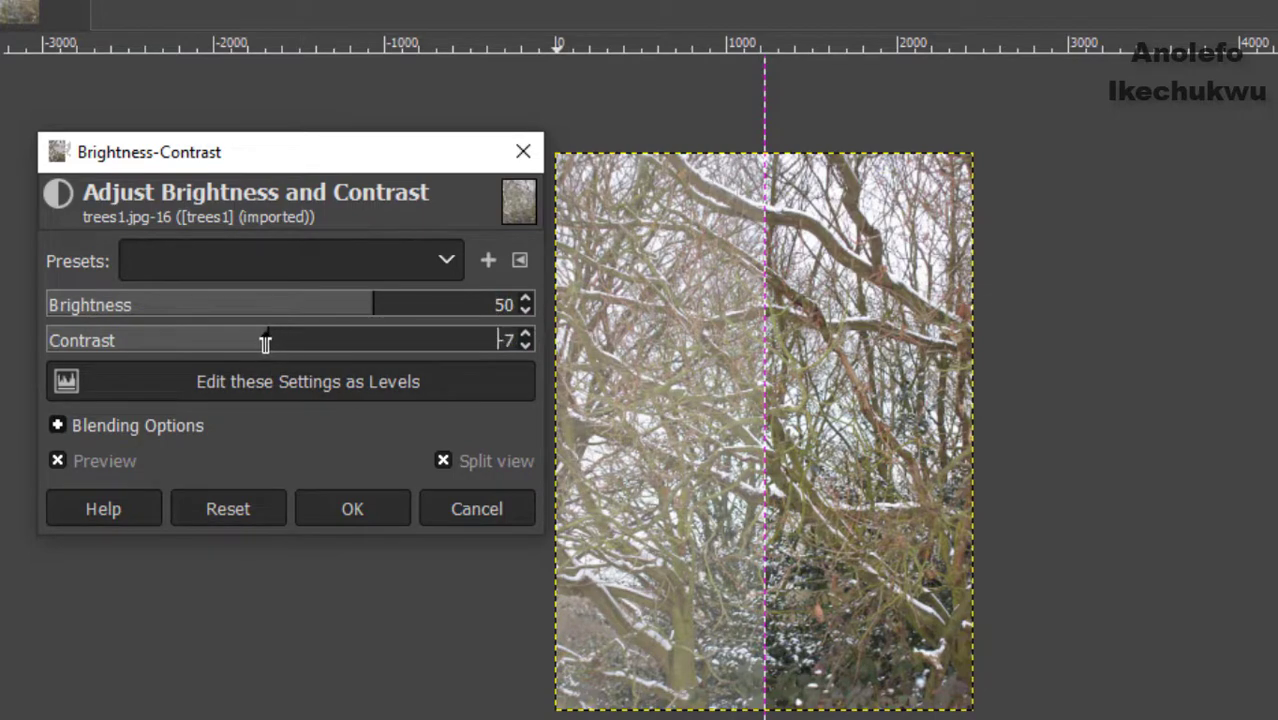
{"action": "left_click_drag", "start_coordinate": [265, 340], "coordinate": [222, 340]}
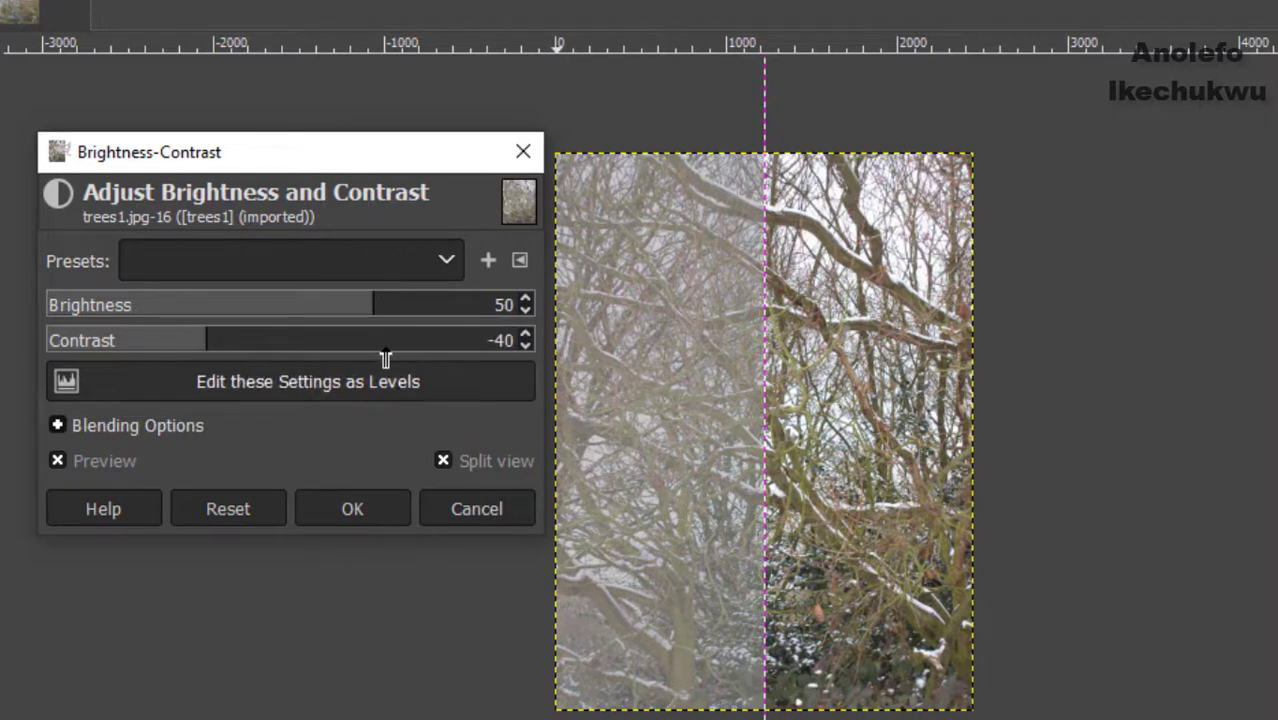
{"action": "mouse_move", "coordinate": [447, 340]}
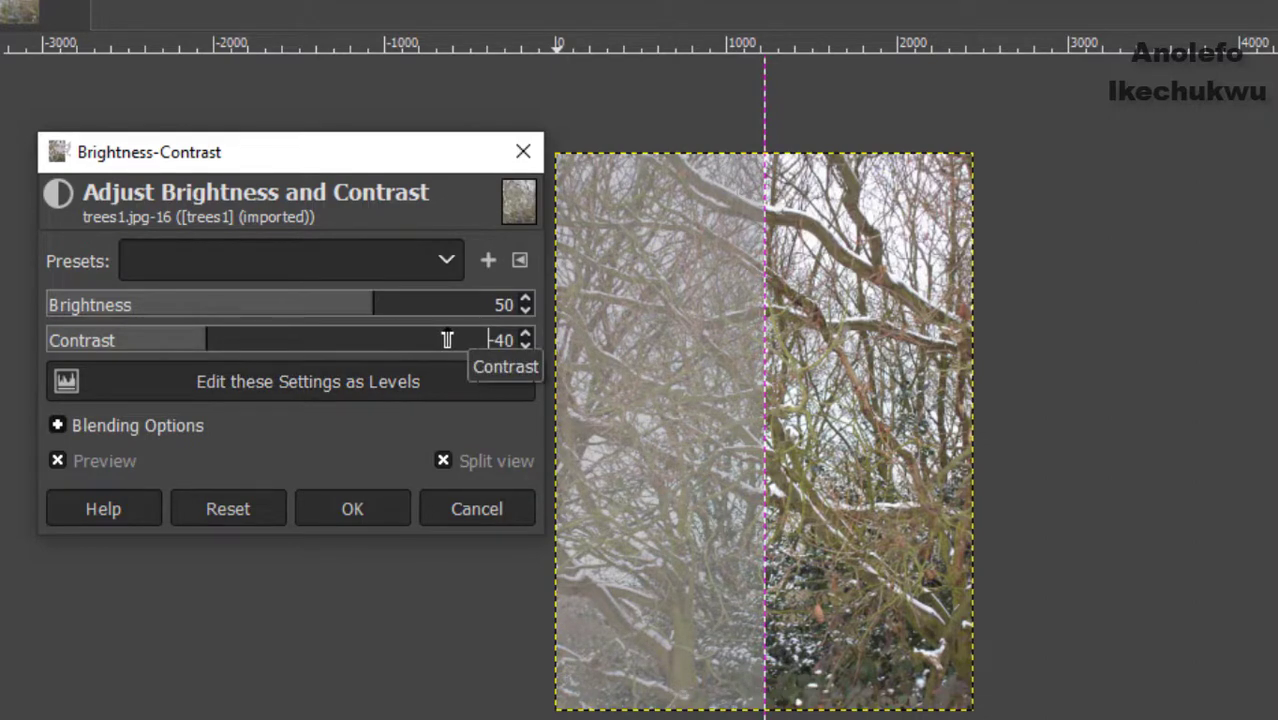
{"action": "mouse_move", "coordinate": [720, 208]}
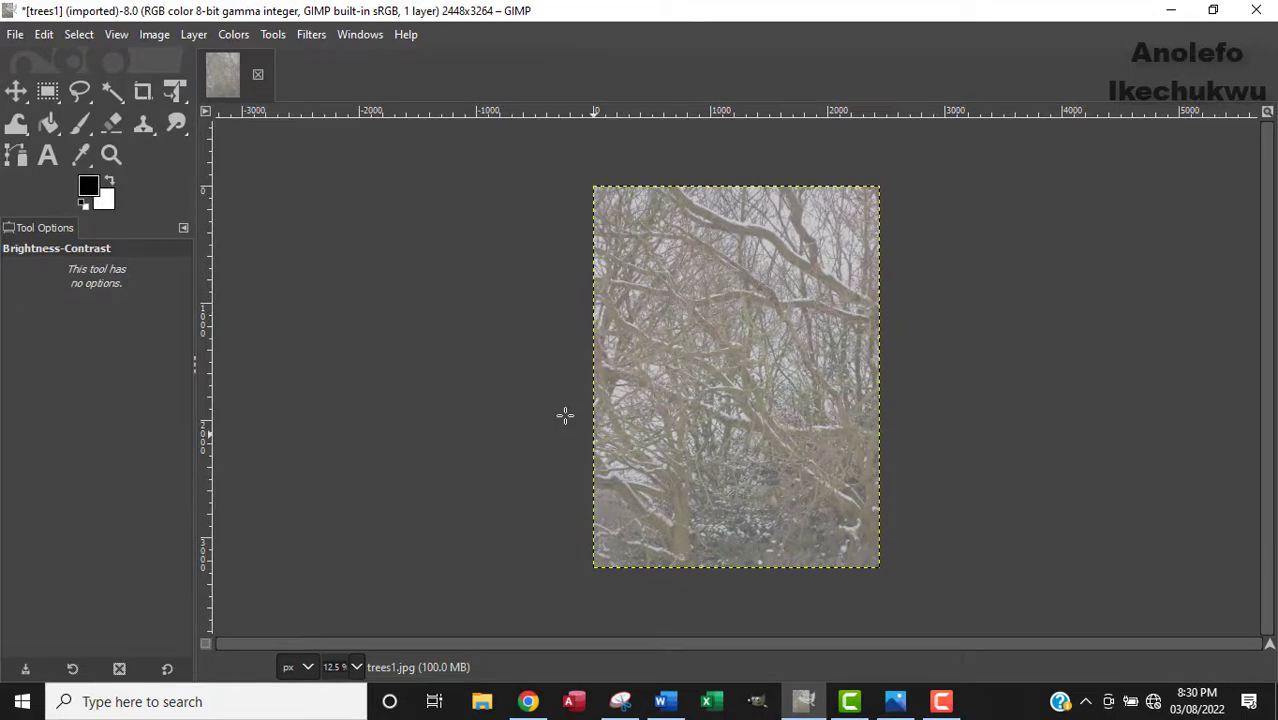
{"action": "mouse_move", "coordinate": [863, 618]}
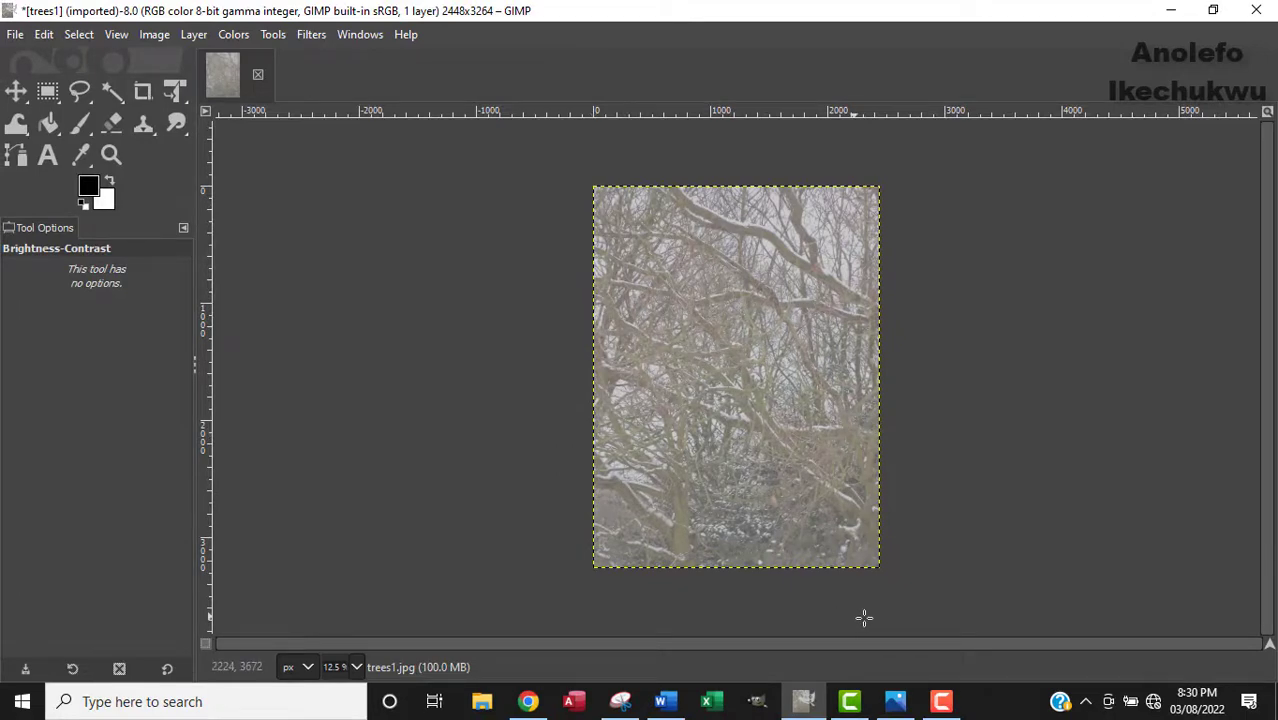
{"action": "left_click", "coordinate": [895, 701]}
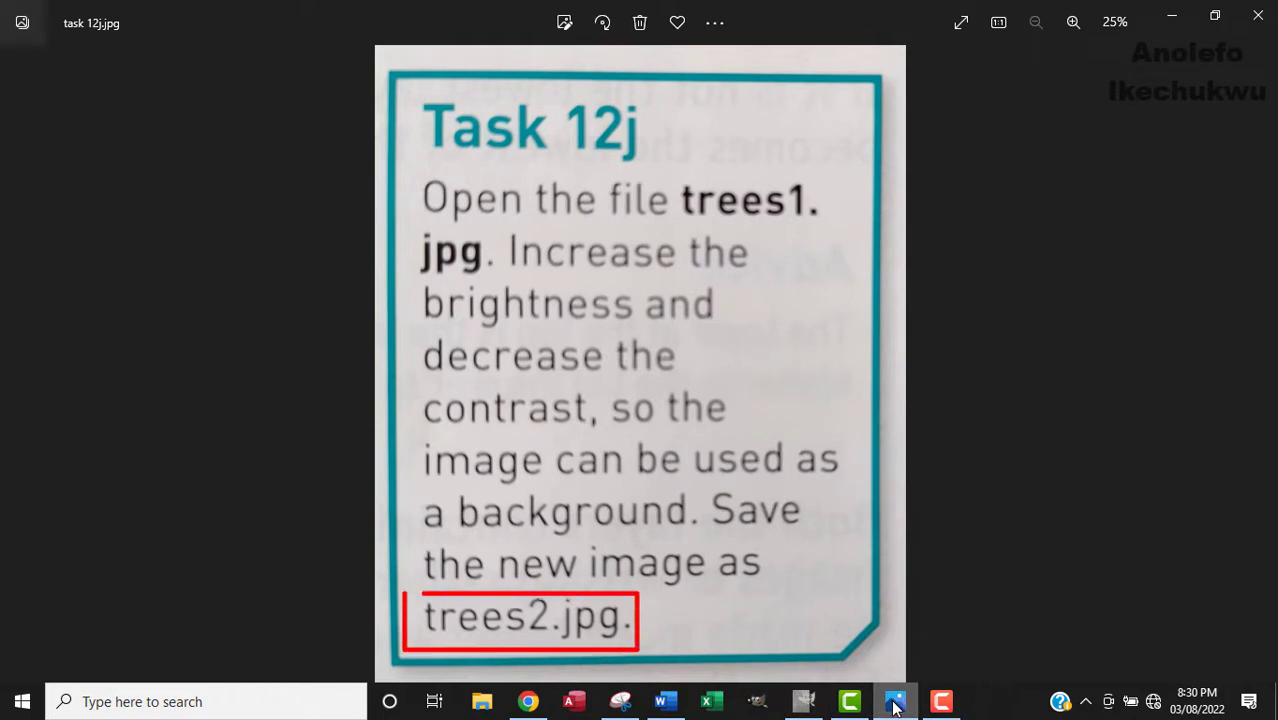
{"action": "left_click", "coordinate": [895, 700]}
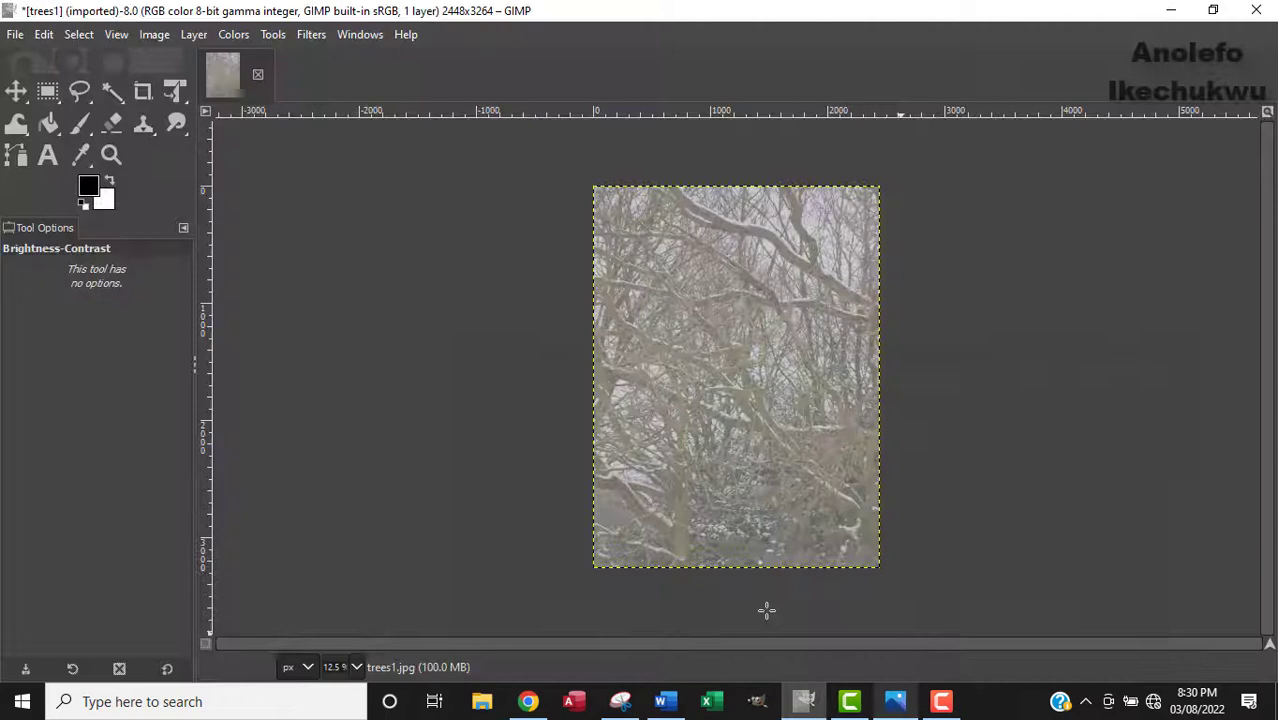
{"action": "left_click", "coordinate": [14, 33]}
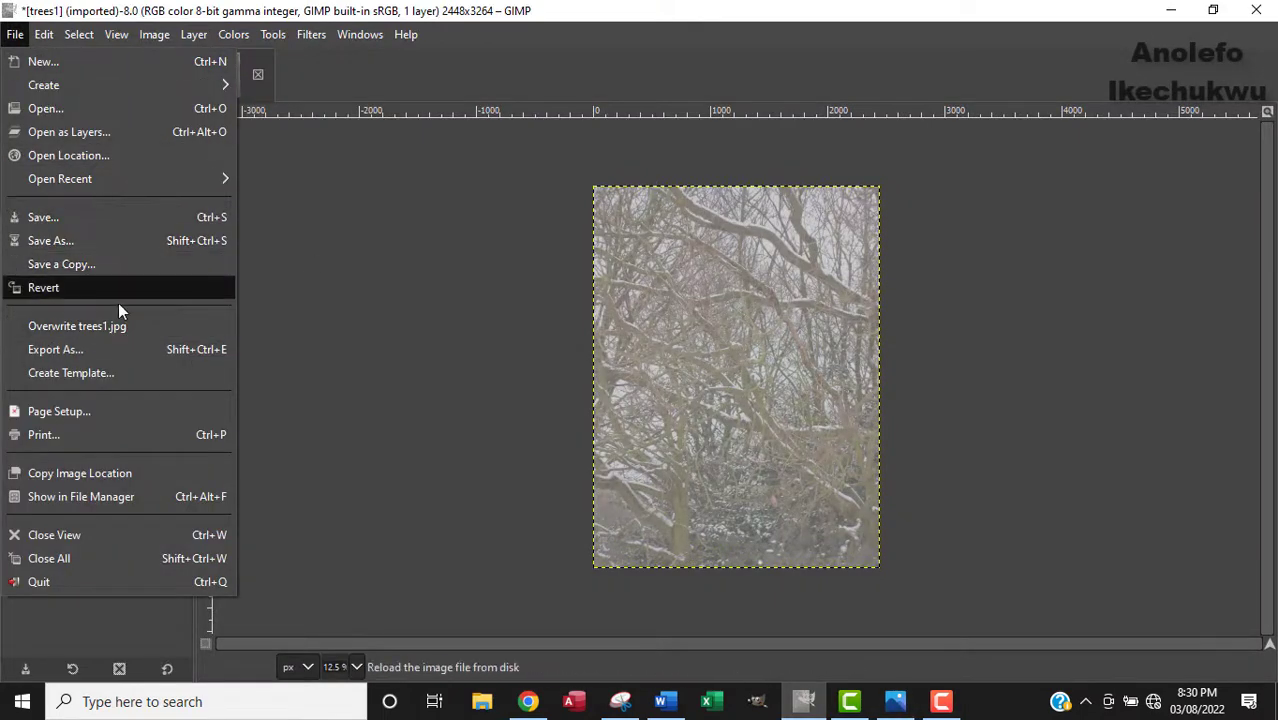
Export the photo as trees2.jpg into Worked_Chapter 12 at JPEG quality 90
{"action": "left_click", "coordinate": [54, 349]}
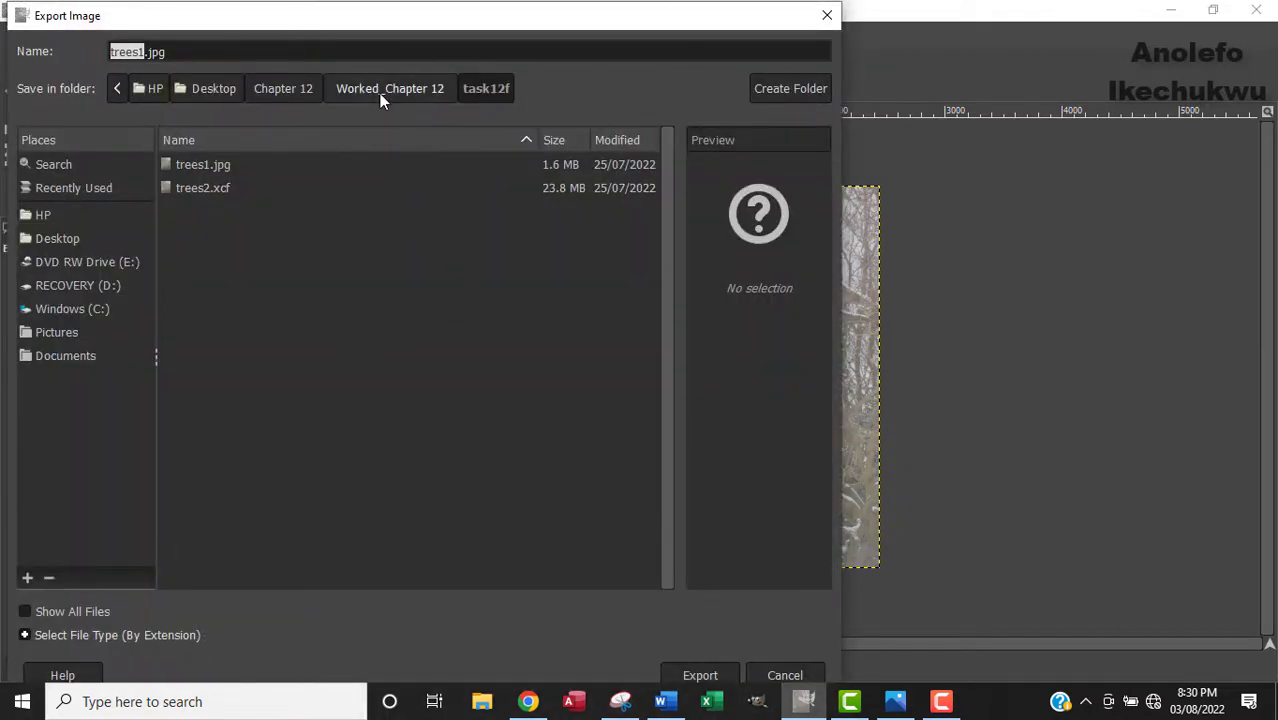
{"action": "left_click", "coordinate": [388, 88]}
{"action": "type", "text": "2"}
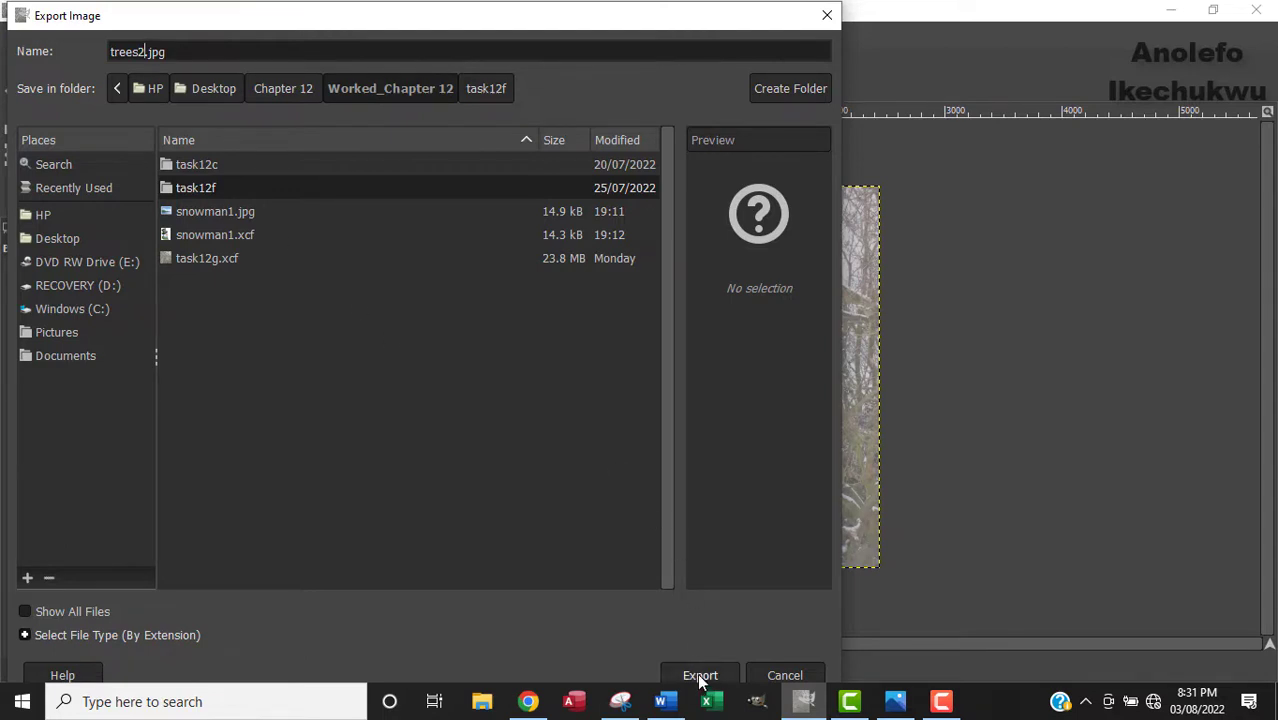
{"action": "left_click", "coordinate": [700, 675]}
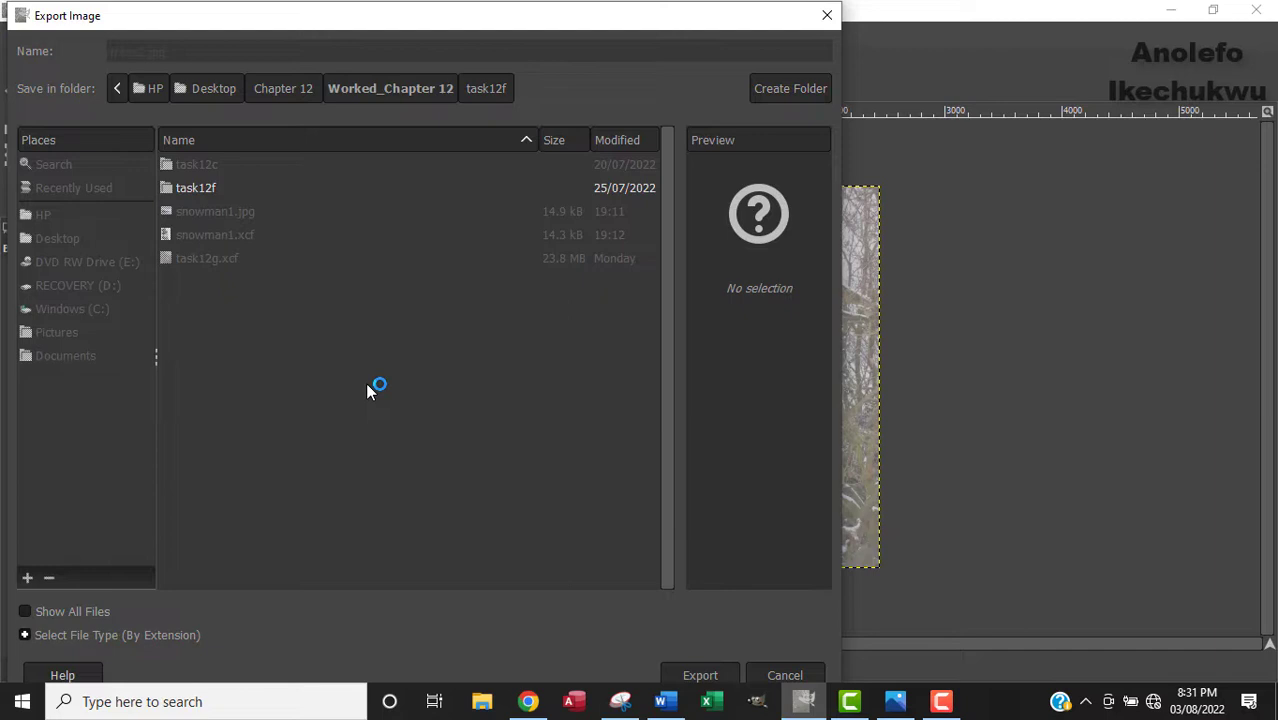
{"action": "left_click", "coordinate": [700, 675]}
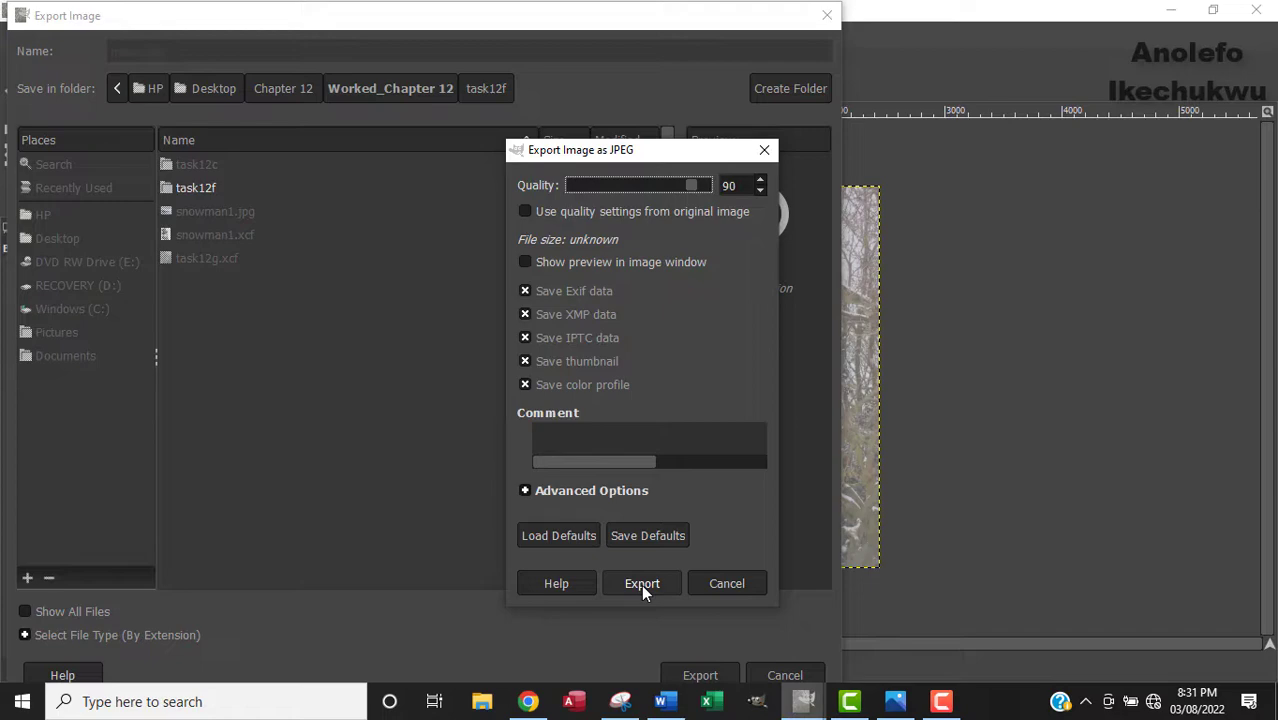
{"action": "left_click", "coordinate": [641, 583]}
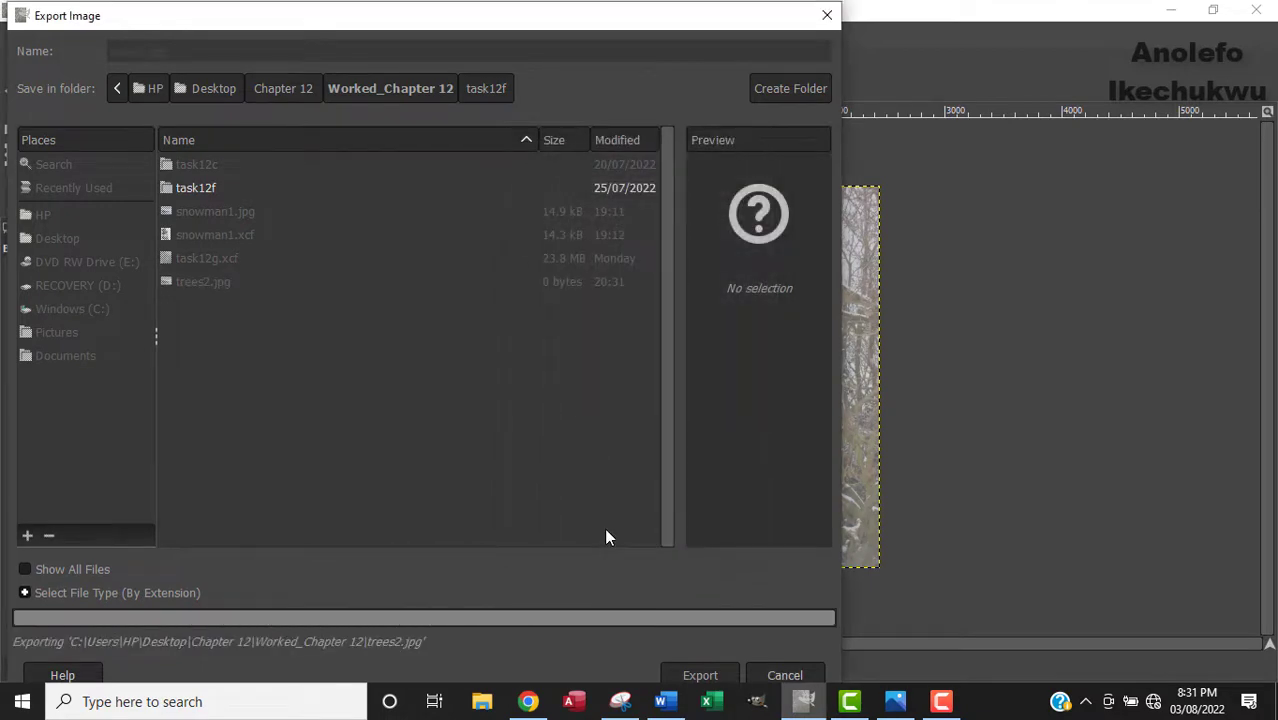
{"action": "left_click", "coordinate": [699, 675]}
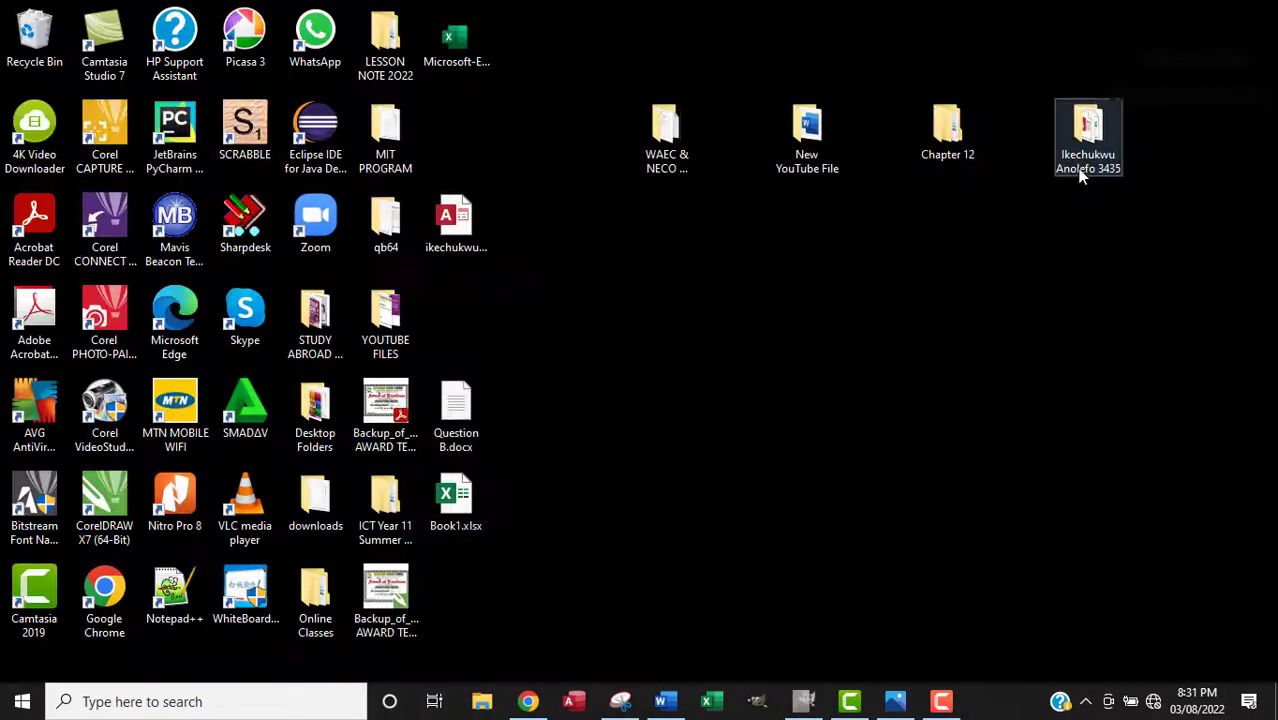
Browse into Chapter 12, then Worked_Chapter 12, and select trees2.jpg
{"action": "left_click", "coordinate": [927, 252]}
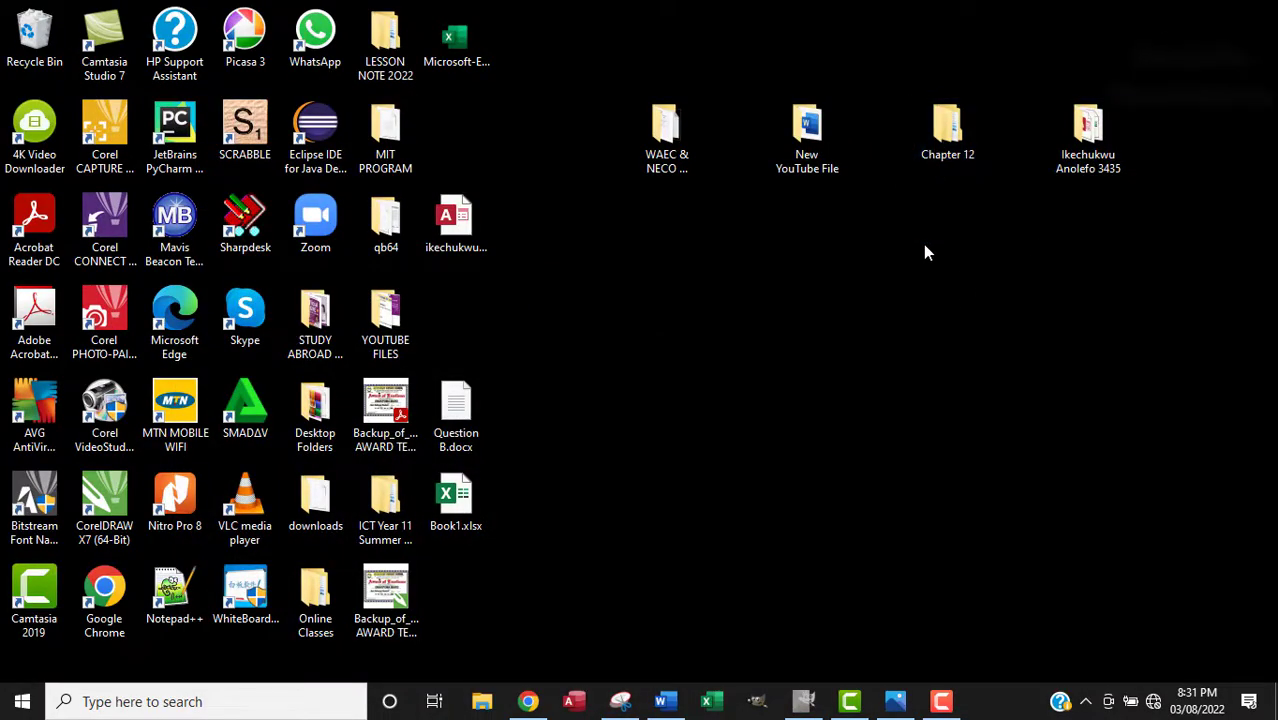
{"action": "double_click", "coordinate": [947, 122]}
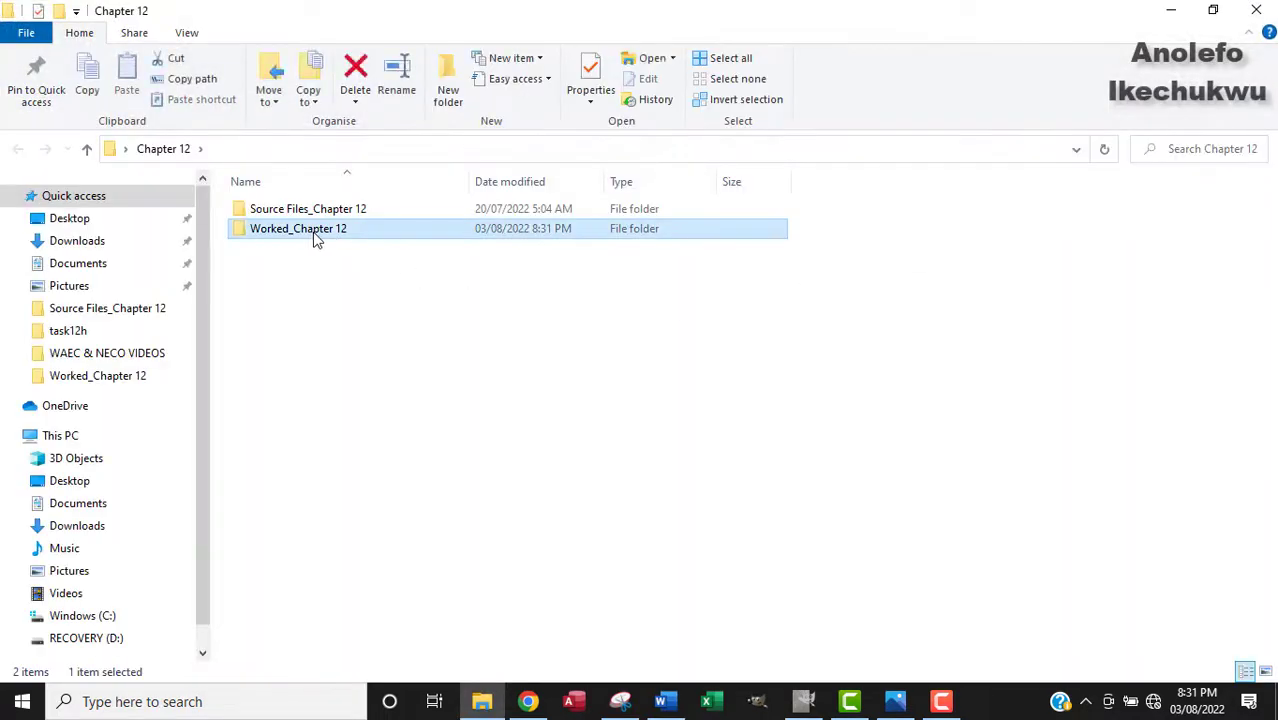
{"action": "double_click", "coordinate": [307, 228]}
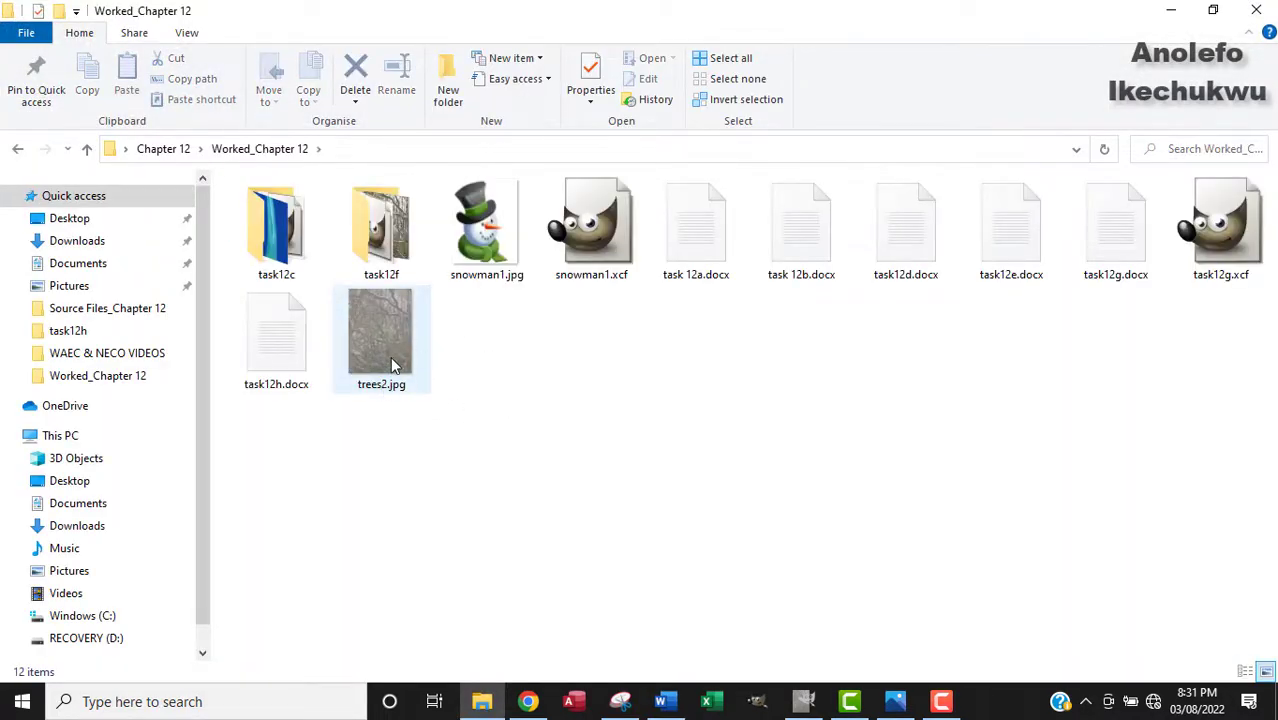
{"action": "left_click", "coordinate": [381, 337]}
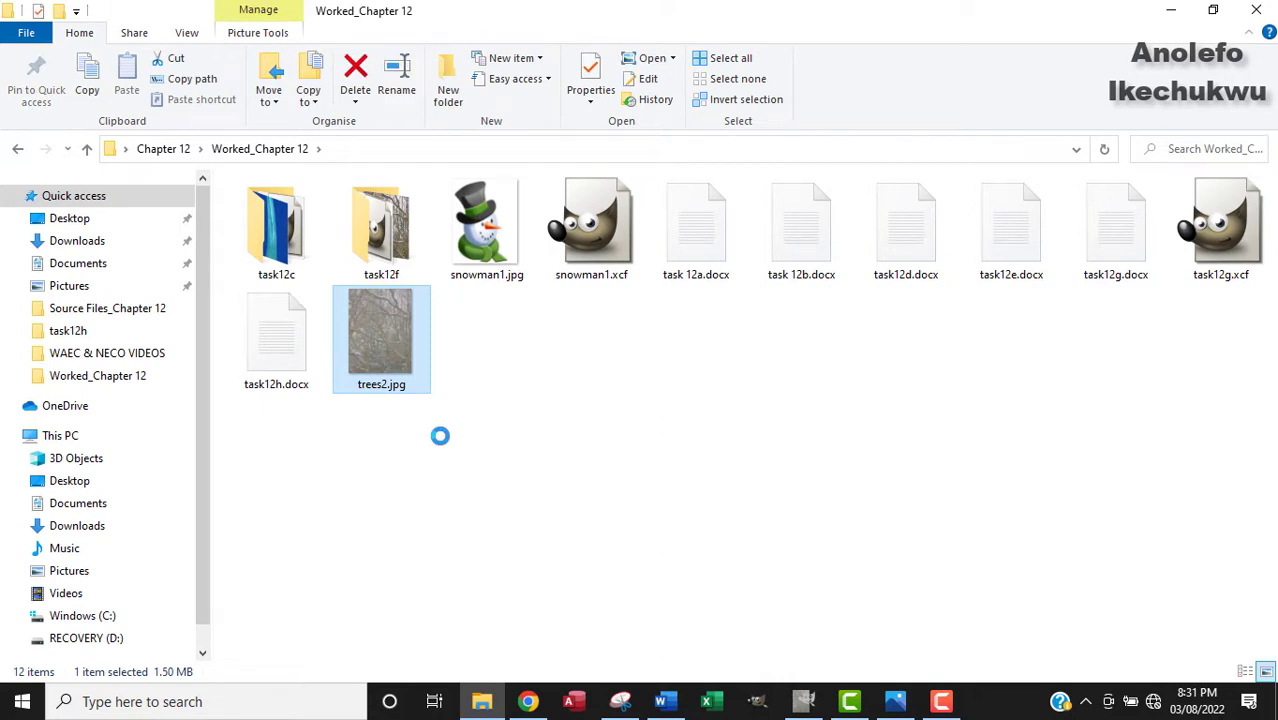
{"action": "double_click", "coordinate": [381, 338]}
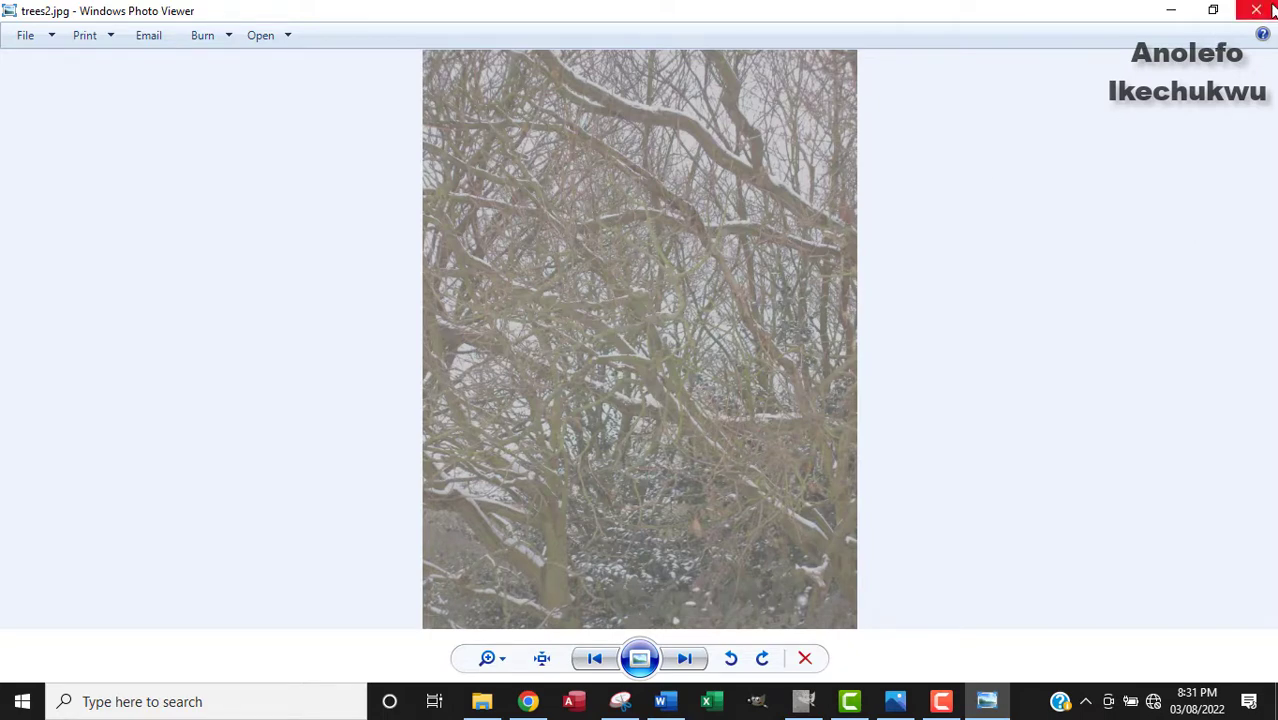
{"action": "left_click", "coordinate": [1262, 10]}
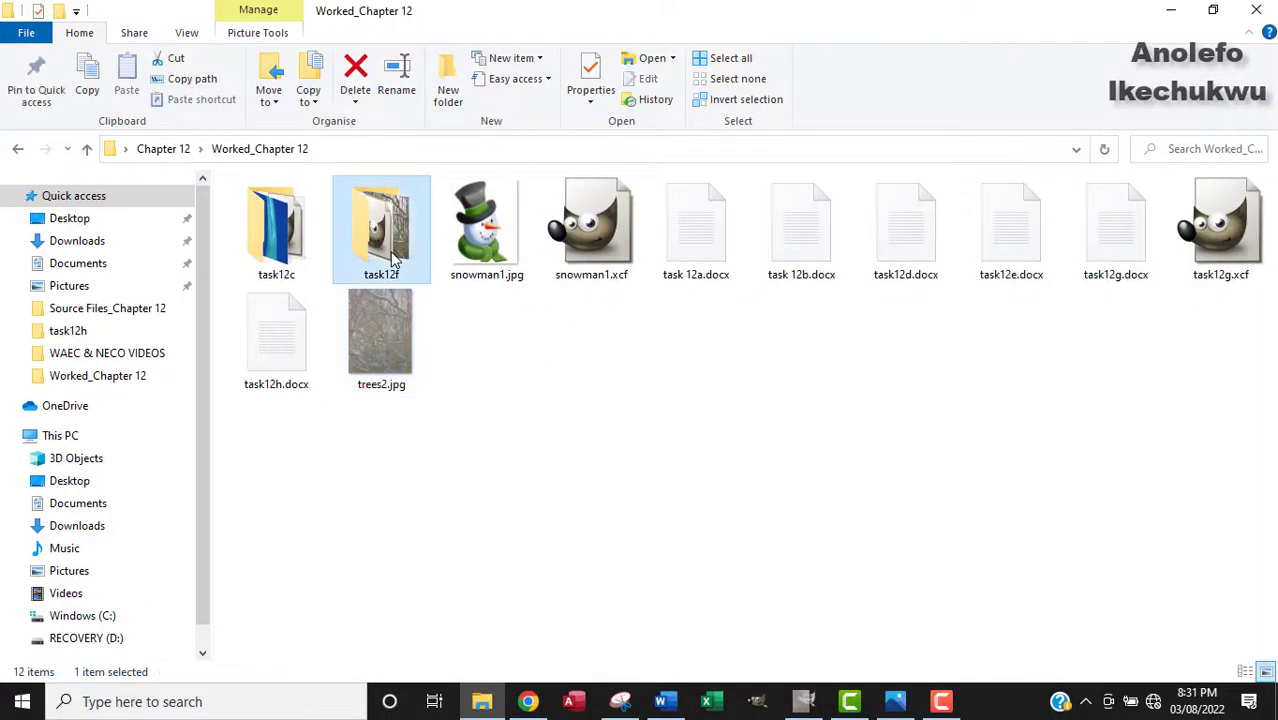
Leave the folder view and switch to Document1 in Word with the trees photo
{"action": "double_click", "coordinate": [381, 228]}
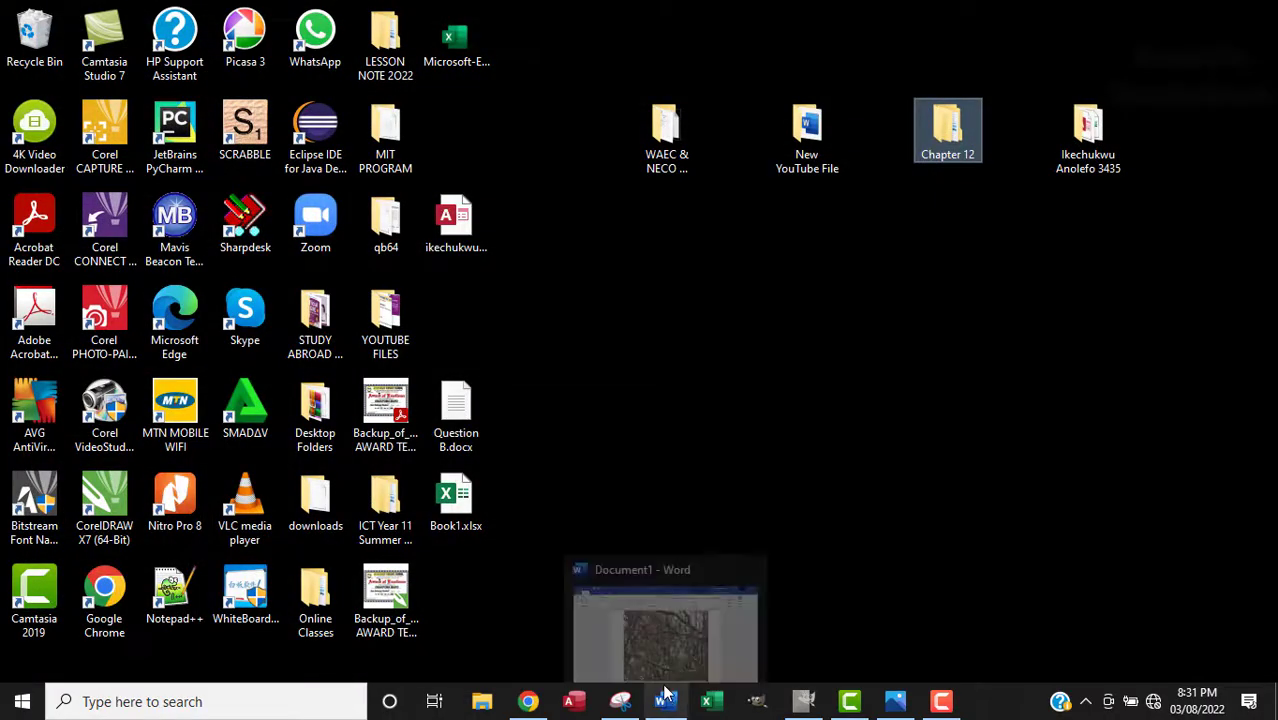
{"action": "left_click", "coordinate": [665, 620]}
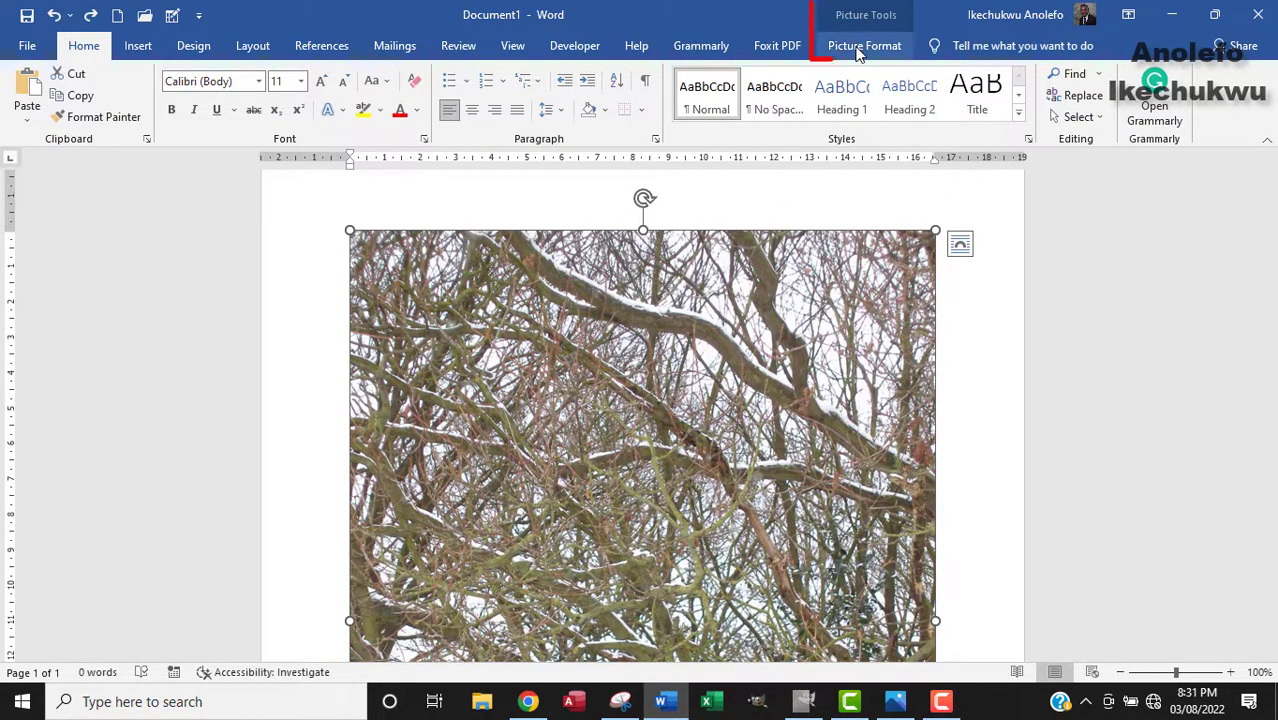
Open Picture Corrections Options from the Picture Format Corrections menu
{"action": "left_click", "coordinate": [865, 45]}
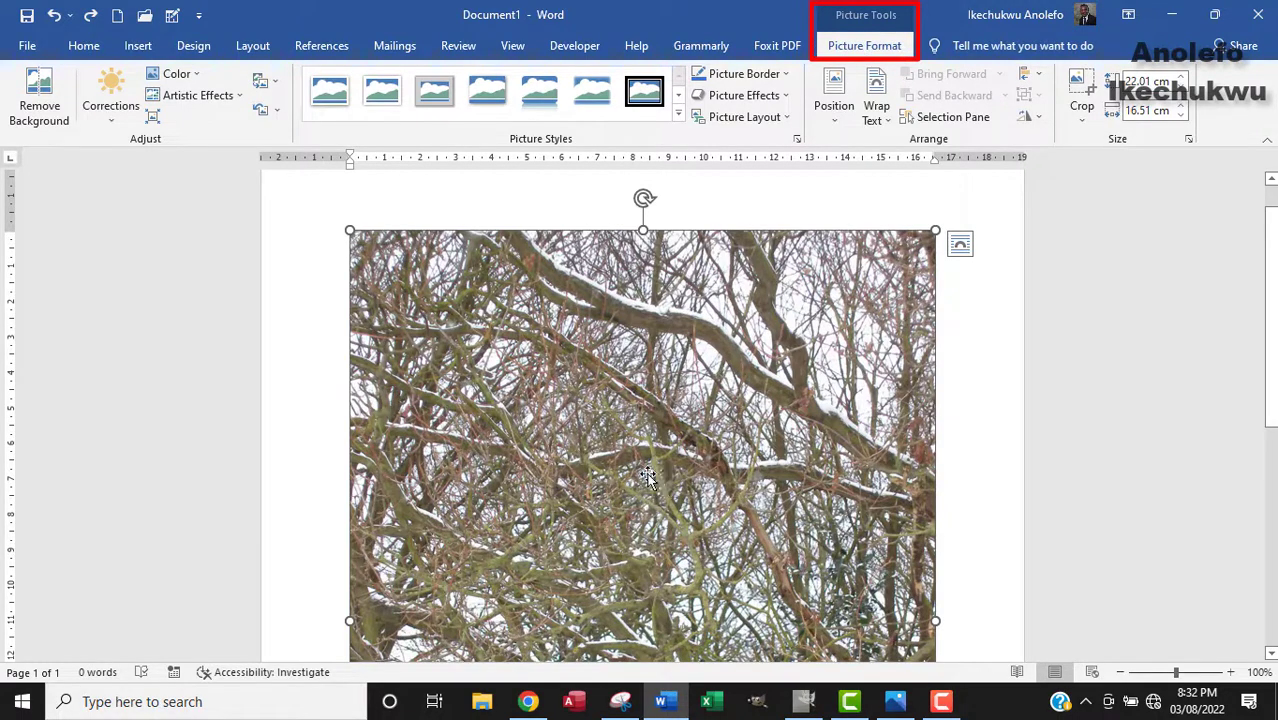
{"action": "mouse_move", "coordinate": [110, 95]}
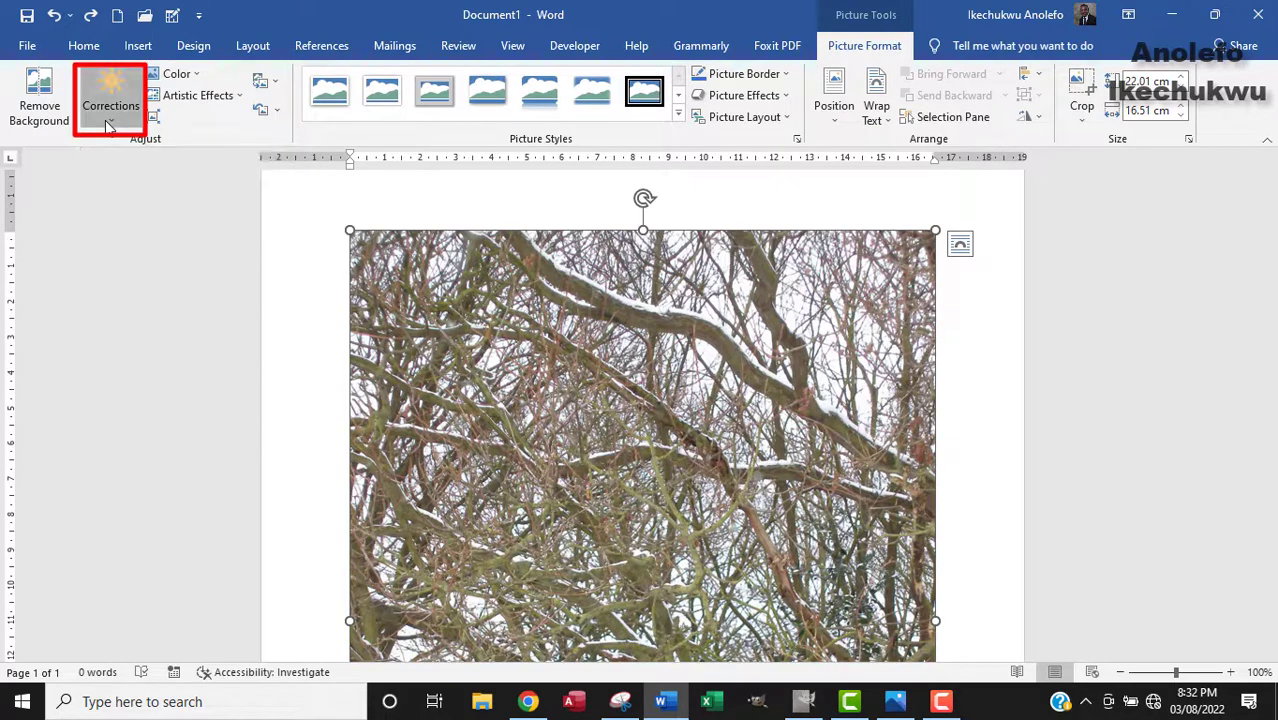
{"action": "left_click", "coordinate": [110, 105]}
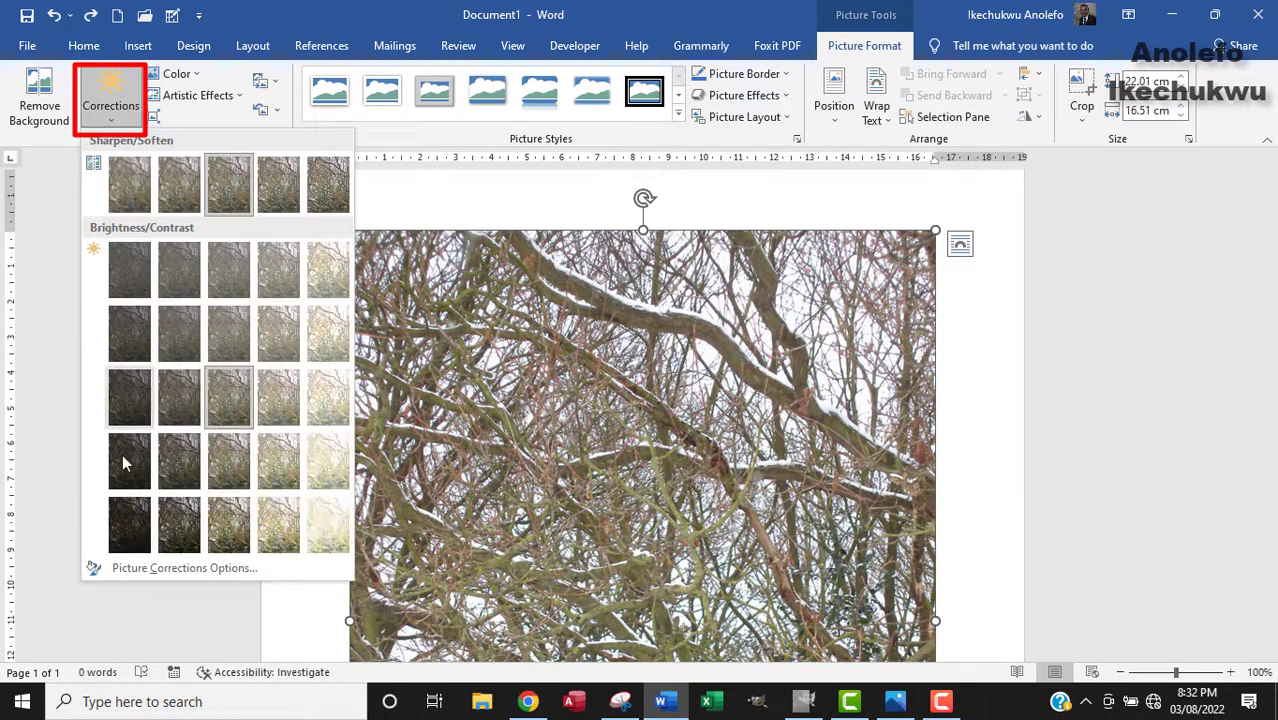
{"action": "mouse_move", "coordinate": [184, 568]}
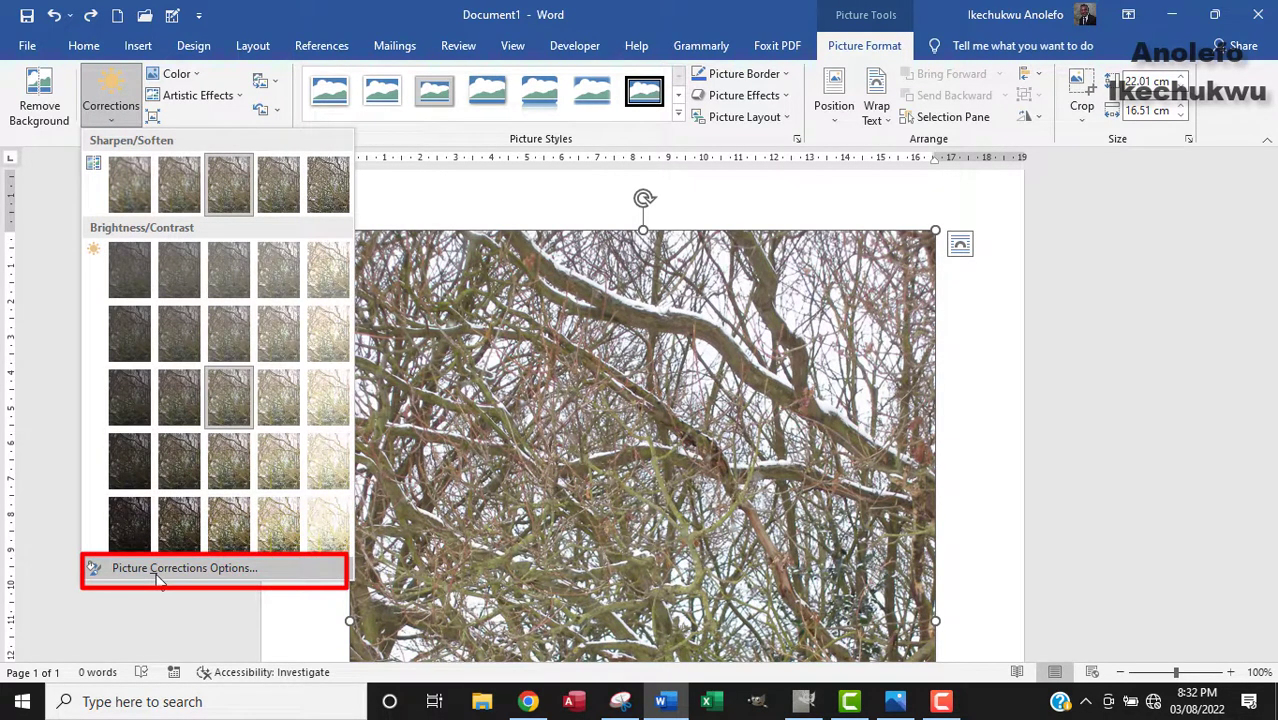
{"action": "left_click", "coordinate": [184, 568]}
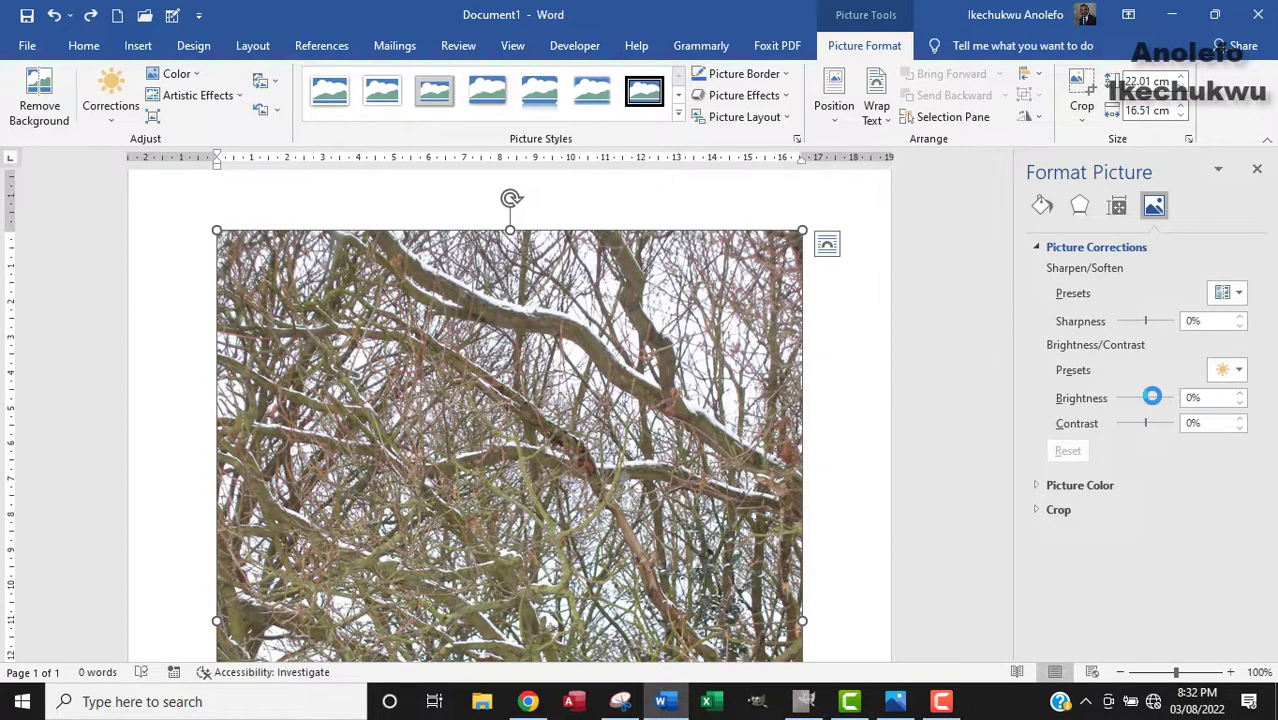
Set the trees picture's brightness to 27% and its contrast to -54%
{"action": "left_click_drag", "start_coordinate": [1152, 397], "coordinate": [1151, 397]}
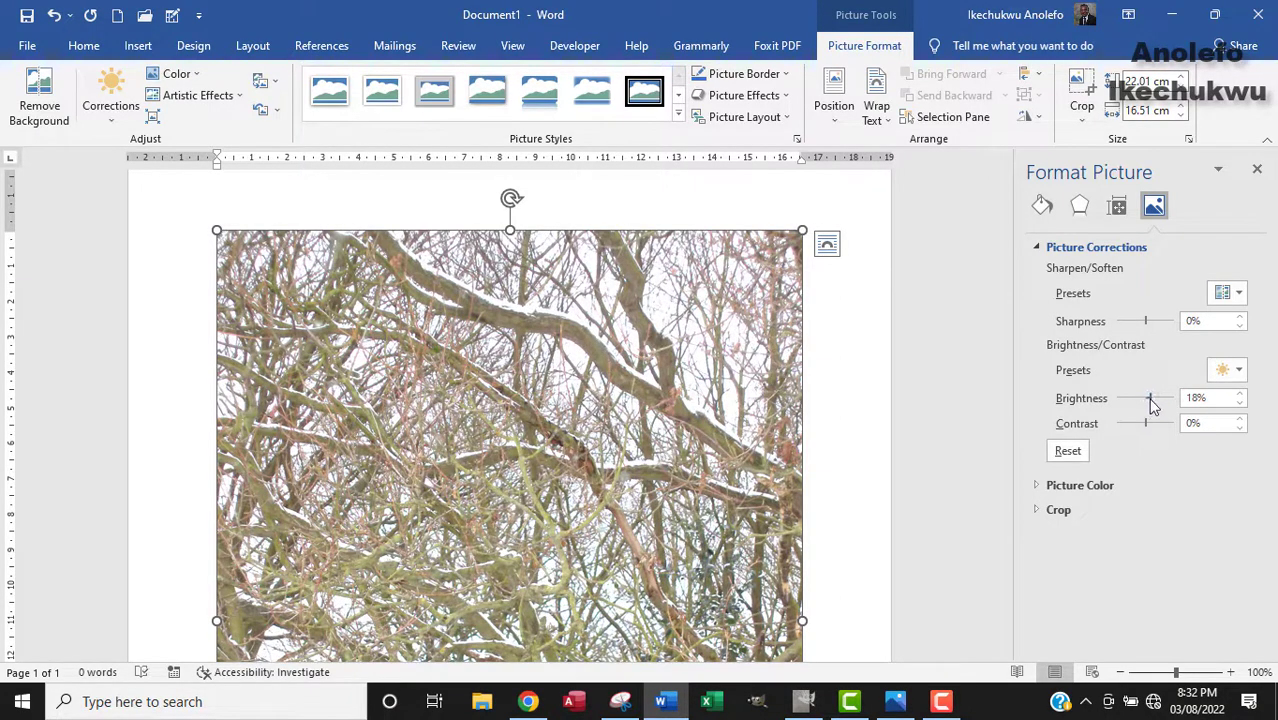
{"action": "left_click_drag", "start_coordinate": [1148, 398], "coordinate": [1165, 398]}
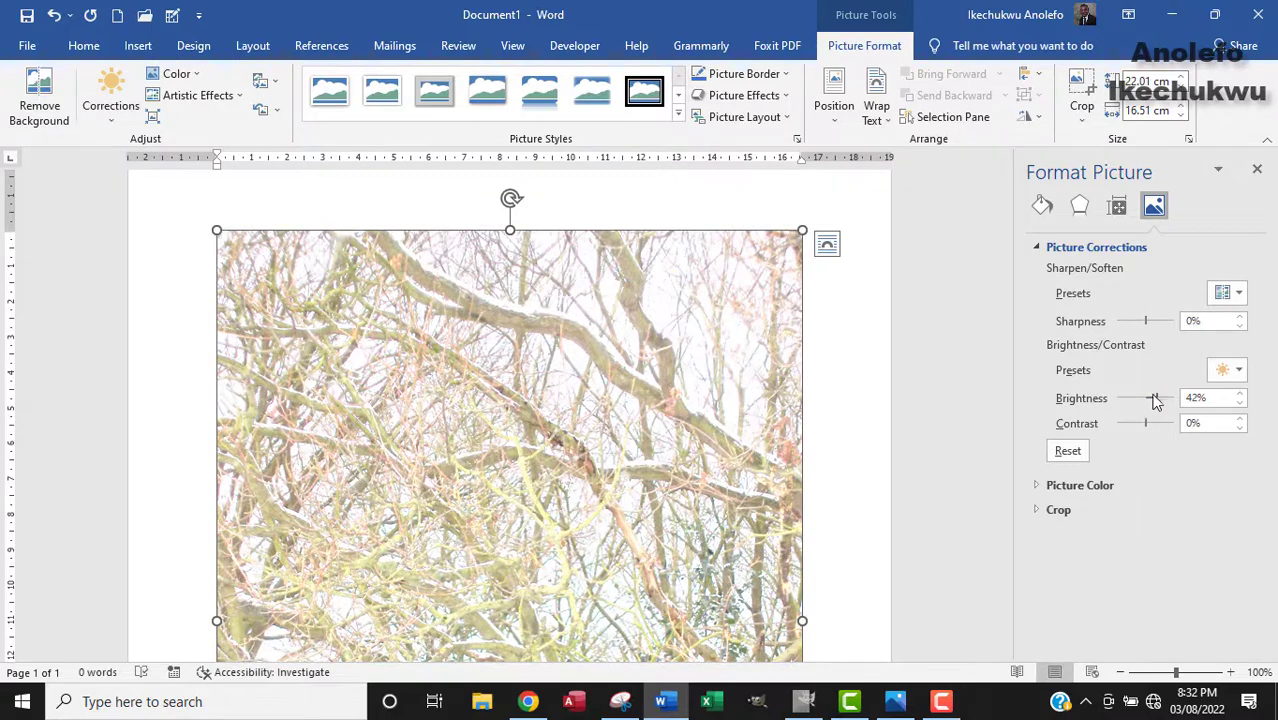
{"action": "left_click_drag", "start_coordinate": [1155, 397], "coordinate": [1151, 397]}
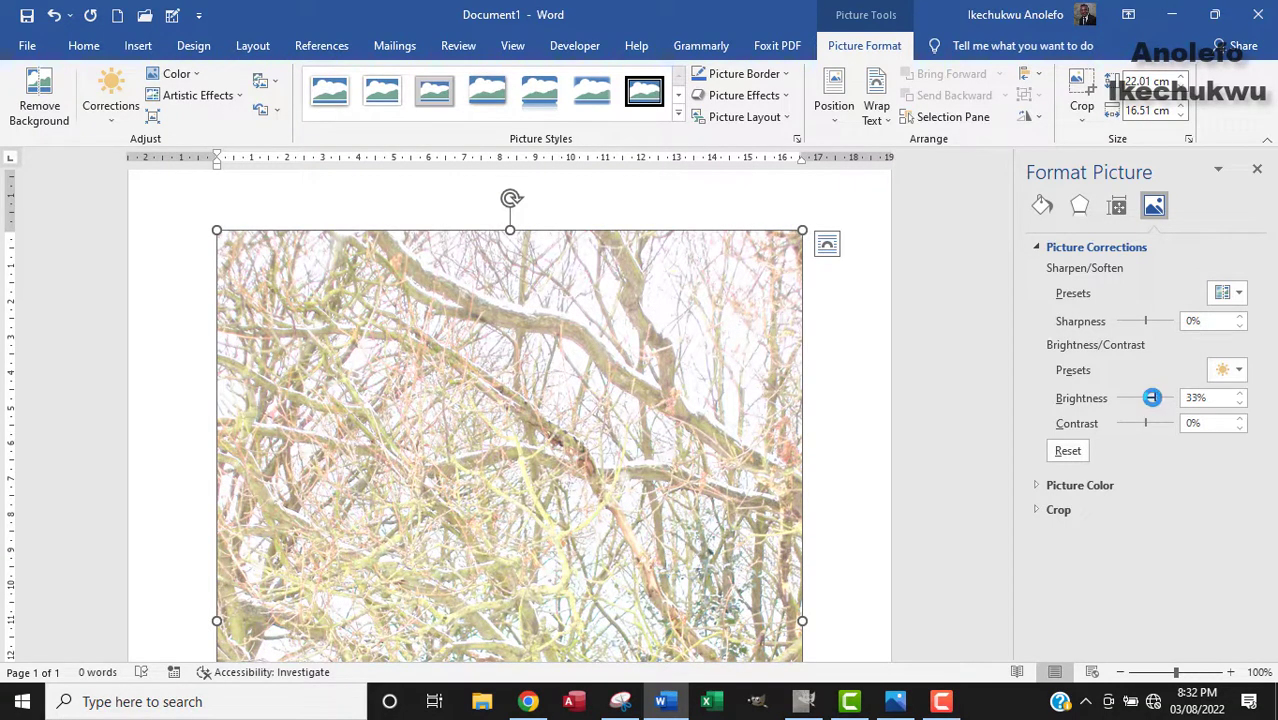
{"action": "left_click_drag", "start_coordinate": [1152, 397], "coordinate": [1150, 397]}
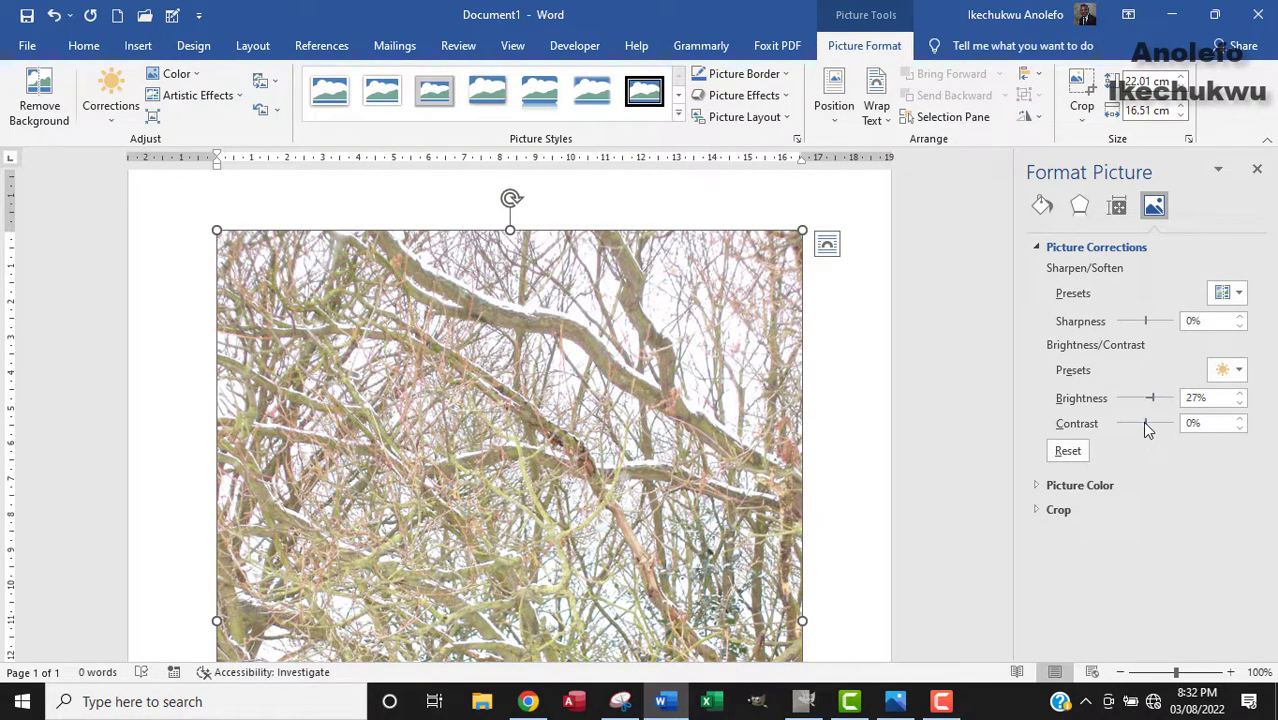
{"action": "left_click_drag", "start_coordinate": [1155, 422], "coordinate": [1135, 422]}
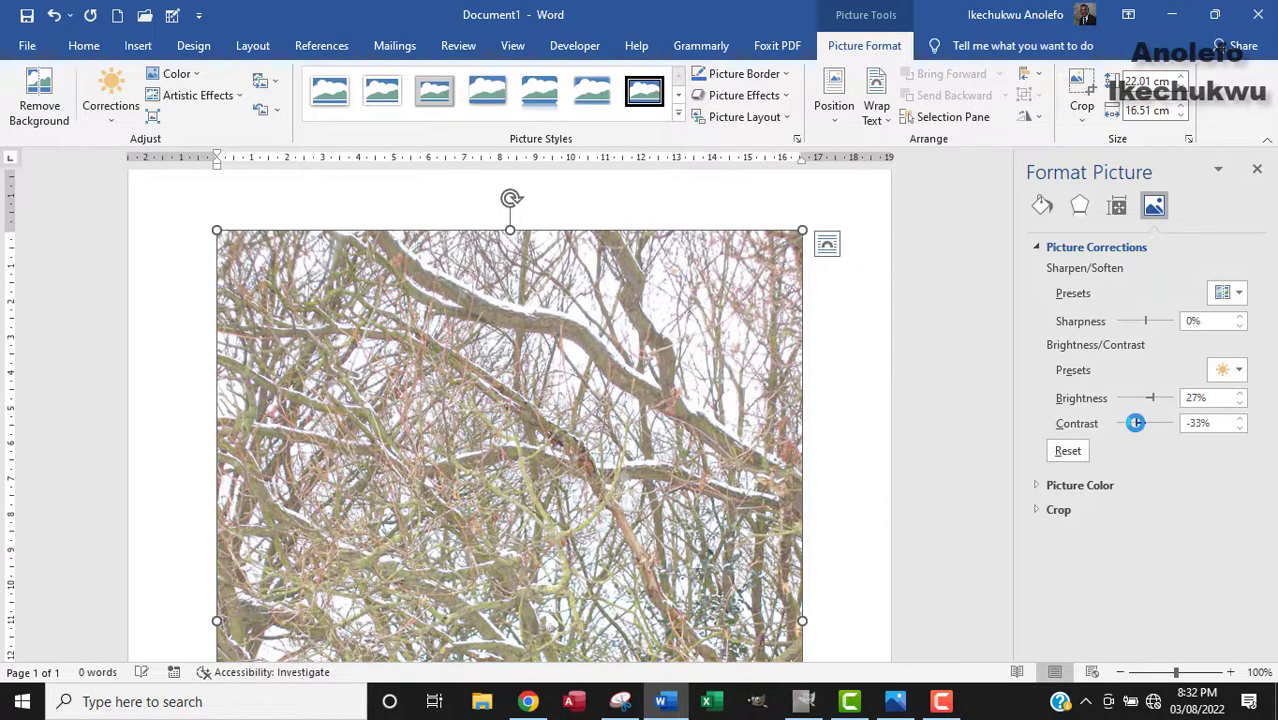
{"action": "left_click_drag", "start_coordinate": [1135, 422], "coordinate": [1130, 422]}
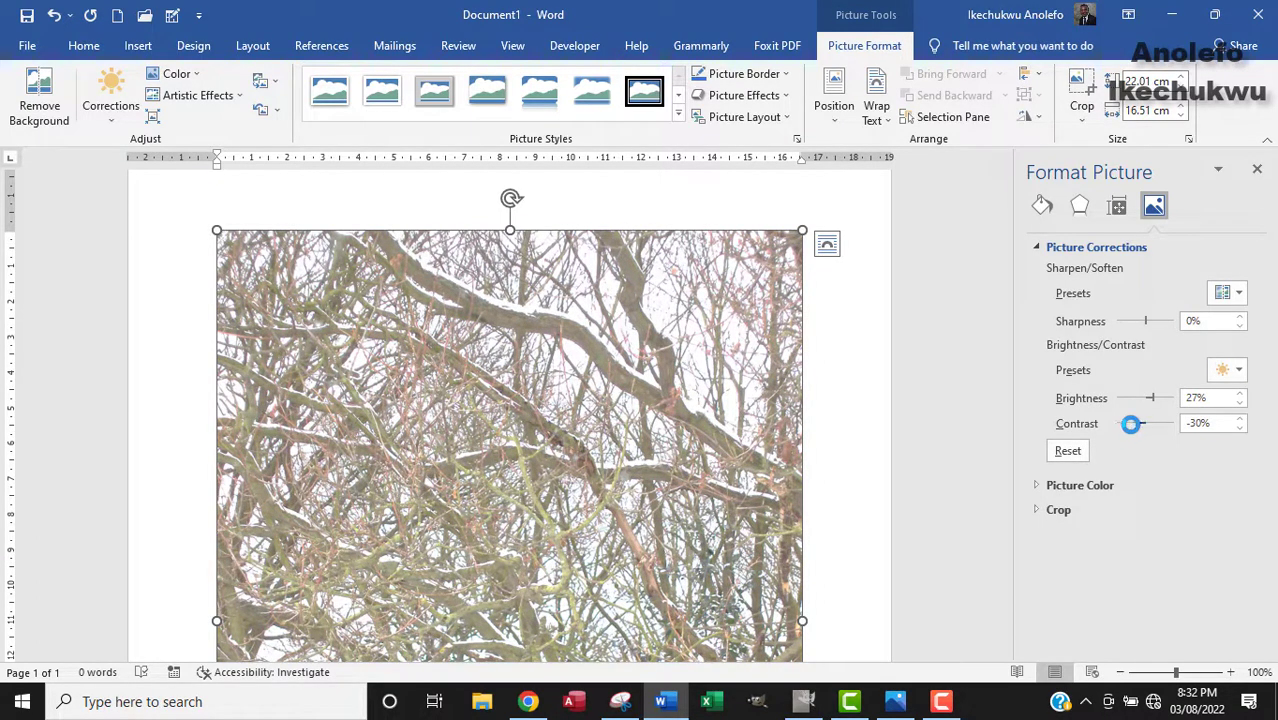
{"action": "left_click_drag", "start_coordinate": [1130, 423], "coordinate": [1135, 423]}
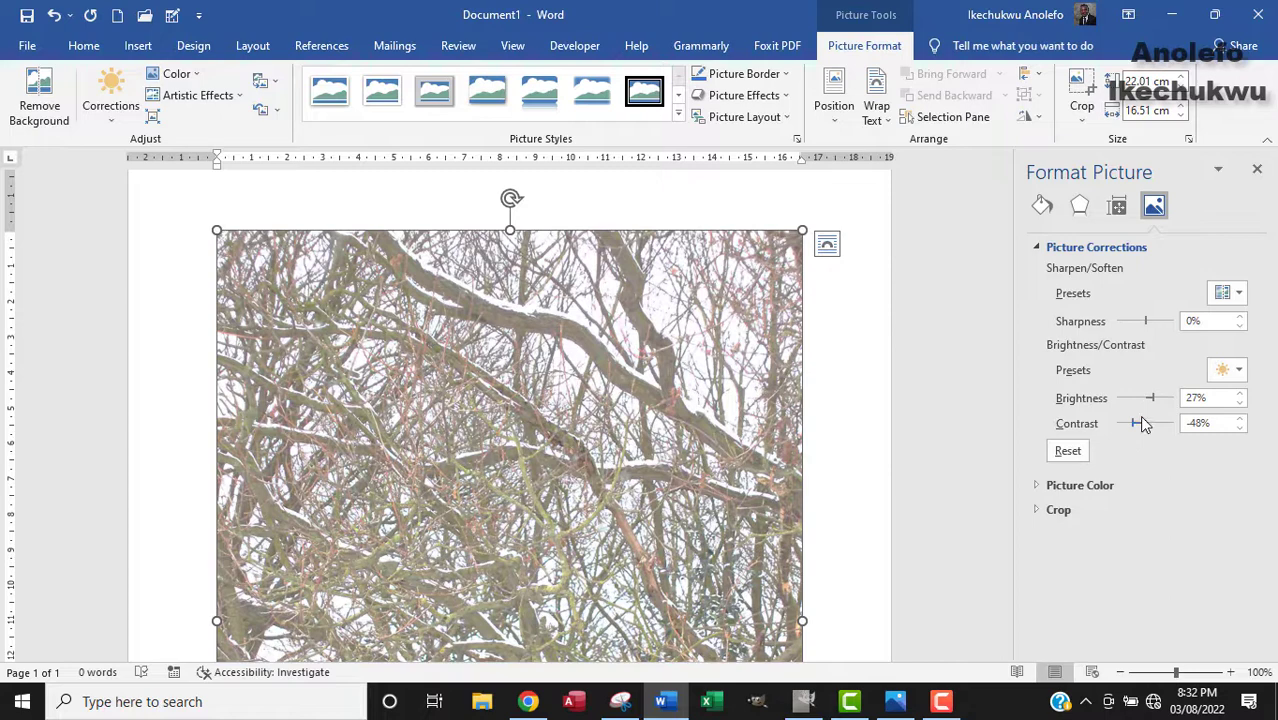
{"action": "left_click_drag", "start_coordinate": [1136, 422], "coordinate": [1129, 422]}
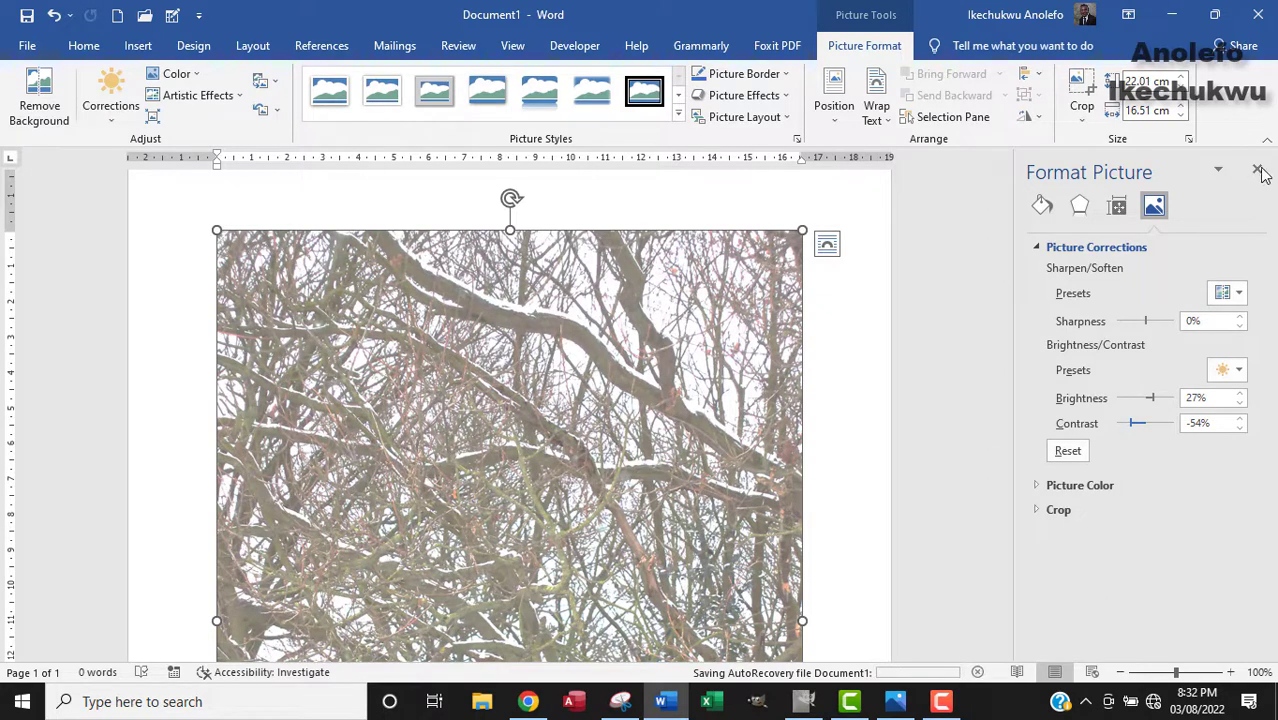
{"action": "mouse_move", "coordinate": [1077, 190]}
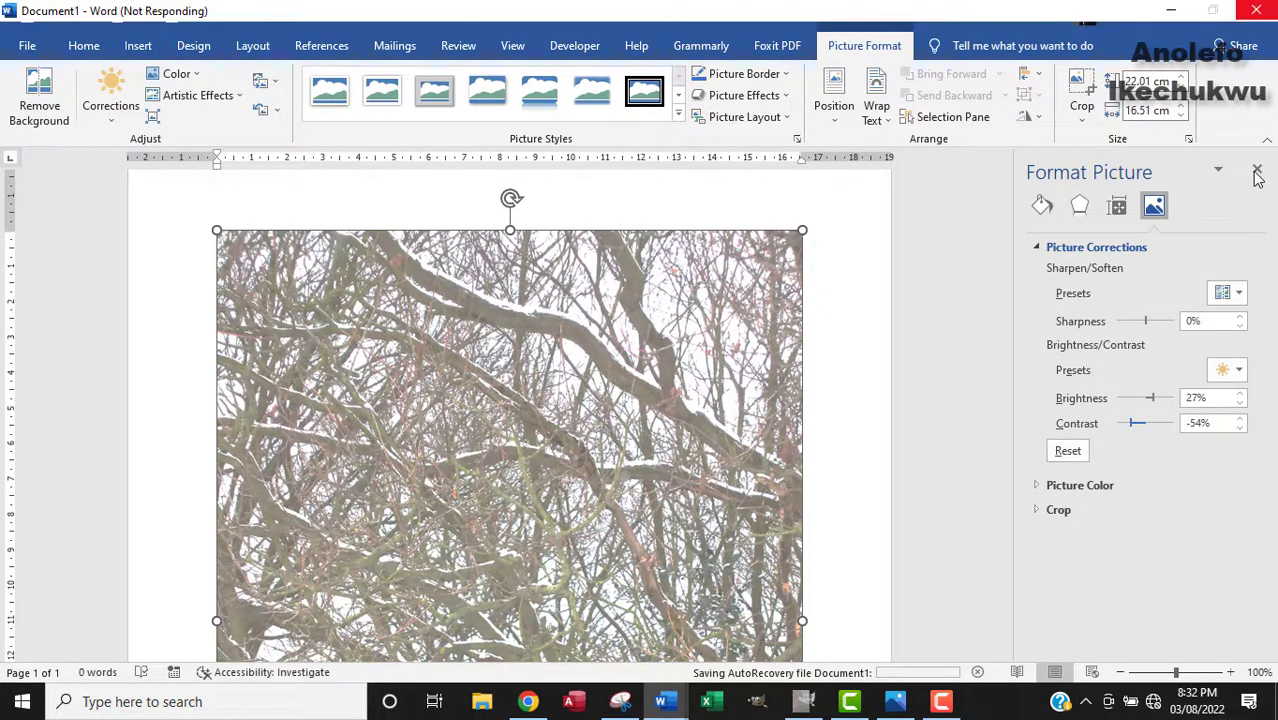
{"action": "left_click", "coordinate": [1254, 176]}
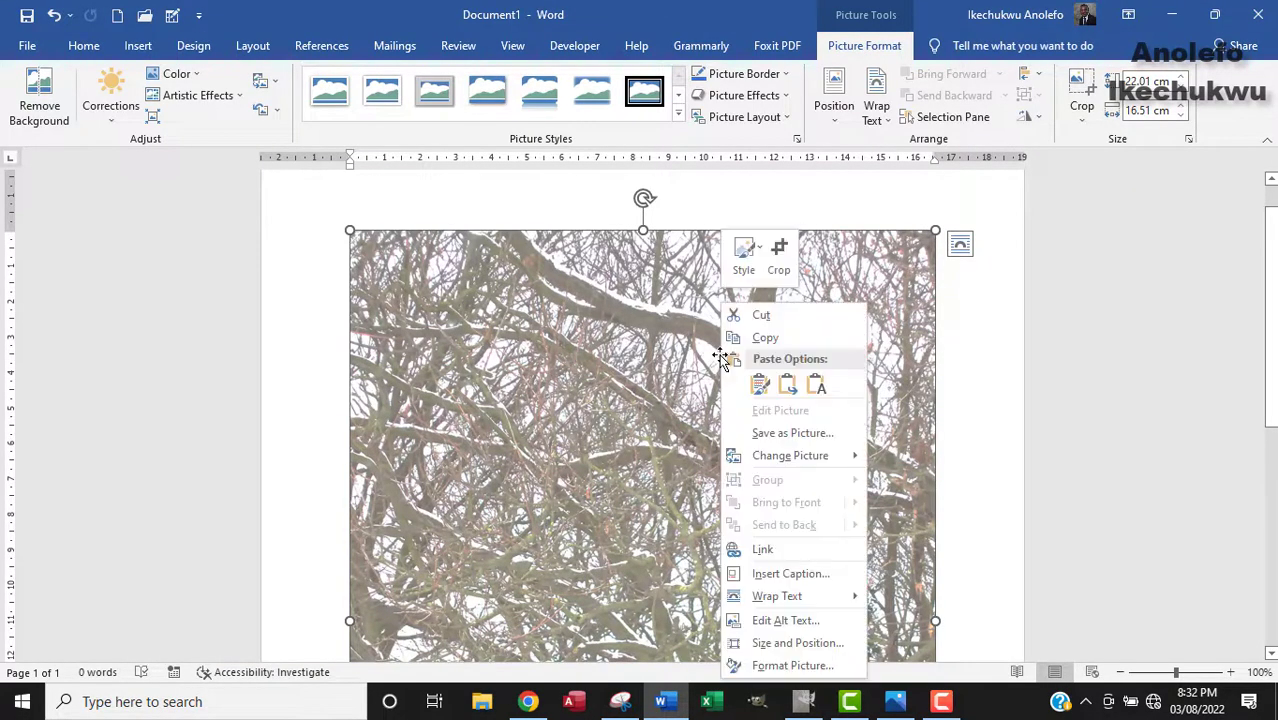
{"action": "mouse_move", "coordinate": [791, 665]}
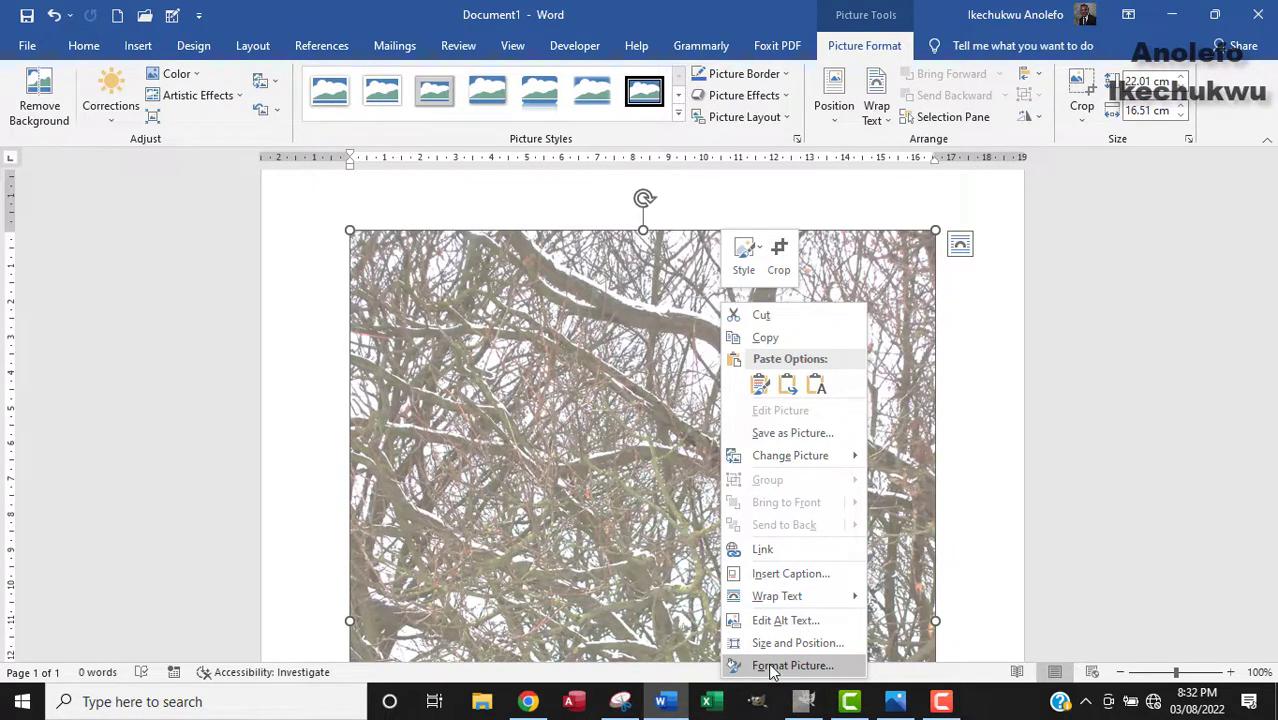
{"action": "left_click", "coordinate": [792, 665]}
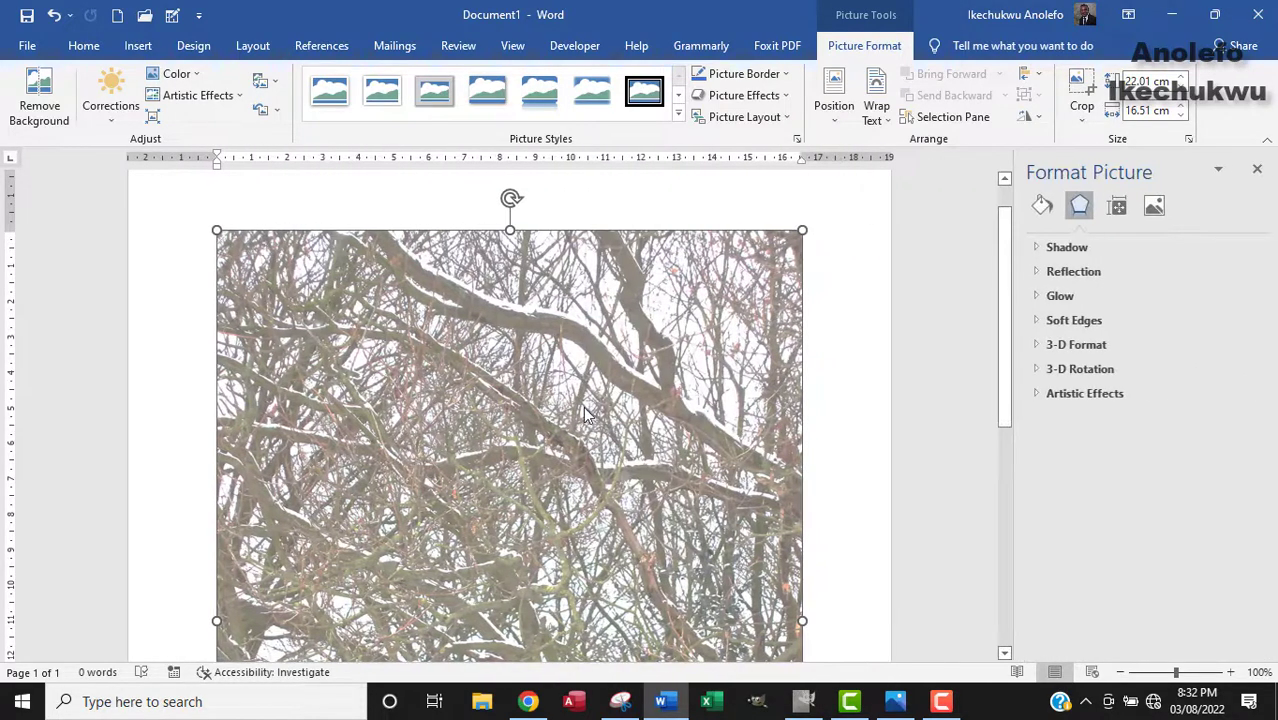
{"action": "left_click", "coordinate": [1153, 206]}
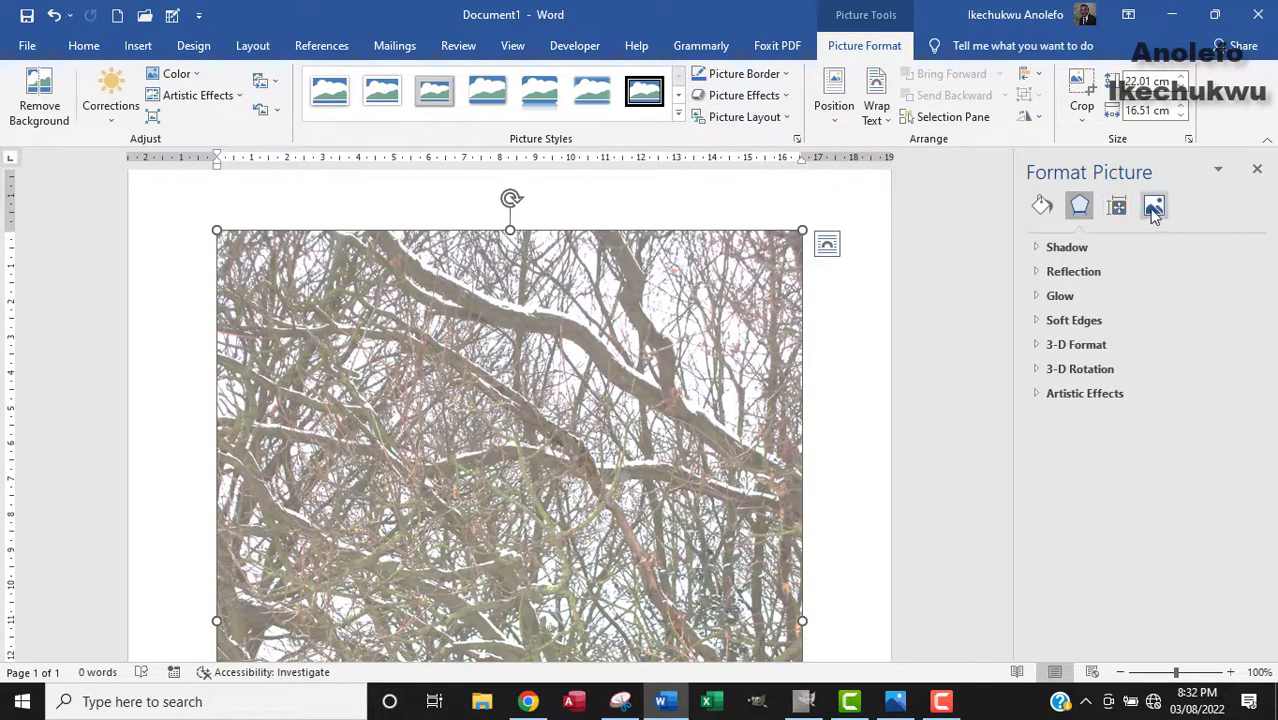
{"action": "left_click", "coordinate": [1154, 205]}
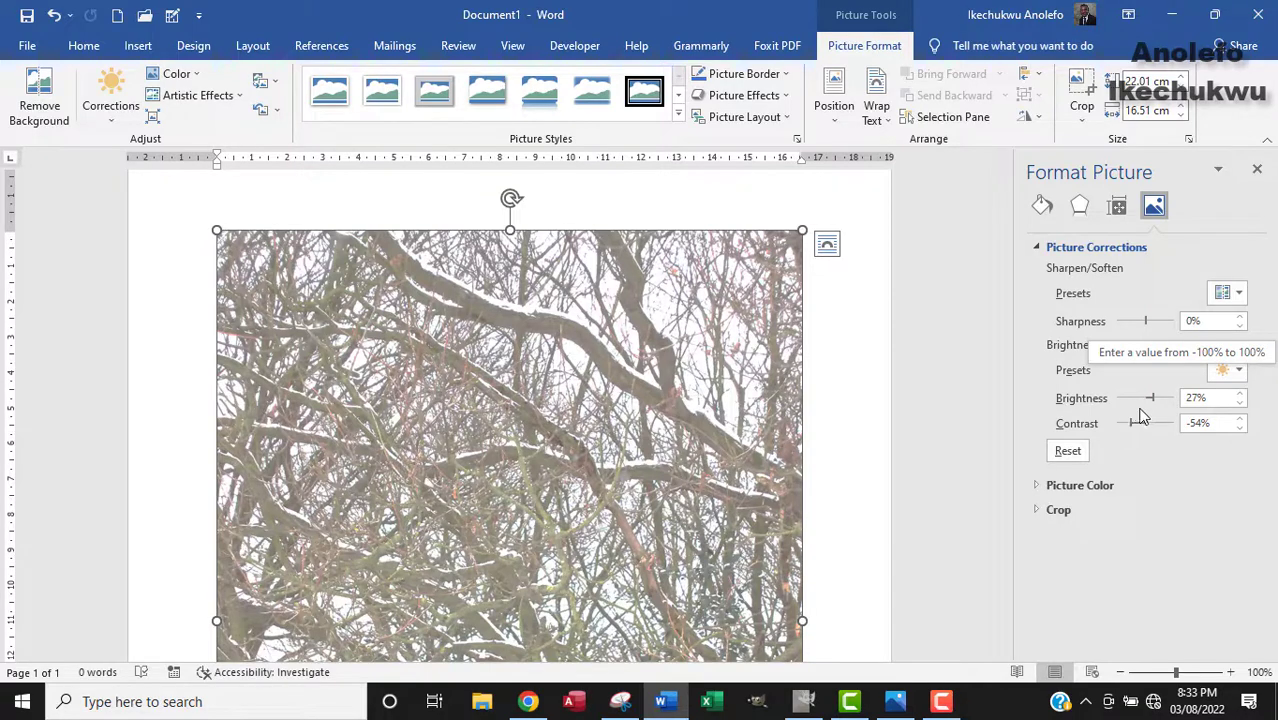
{"action": "mouse_move", "coordinate": [1160, 410]}
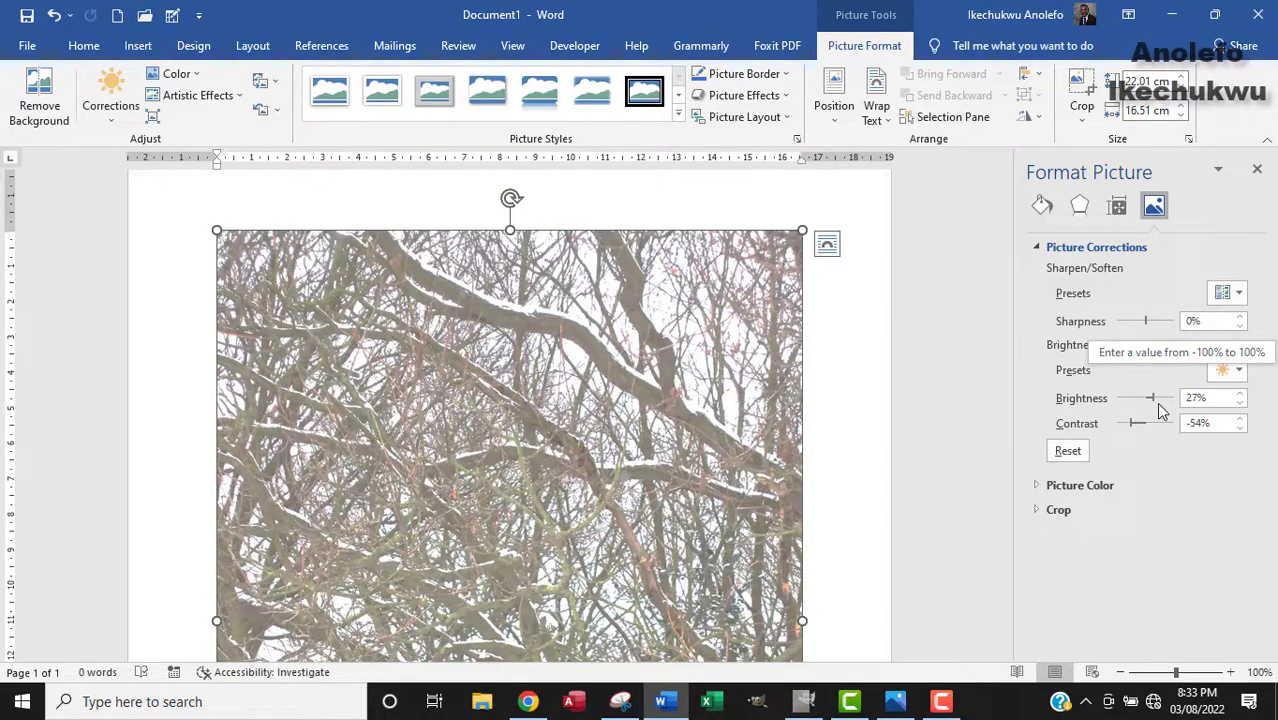